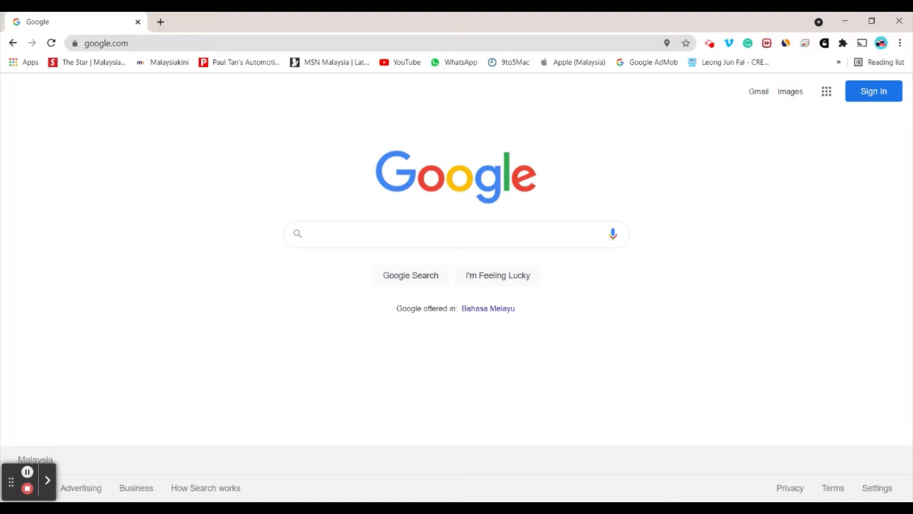
mouse_move(331, 358)
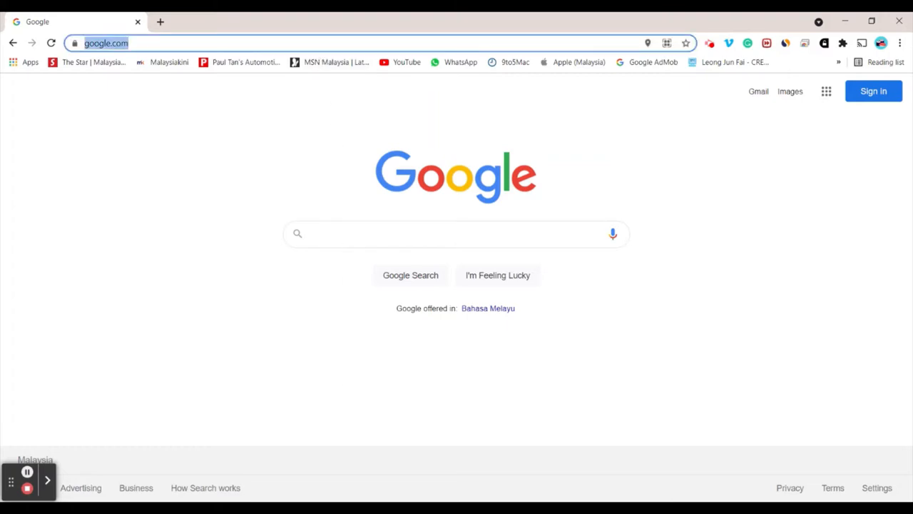
Go to musclewiki.com, toggle Female then Male, and open the Abdominals exercises showing Crunches.
type("musclewiki")
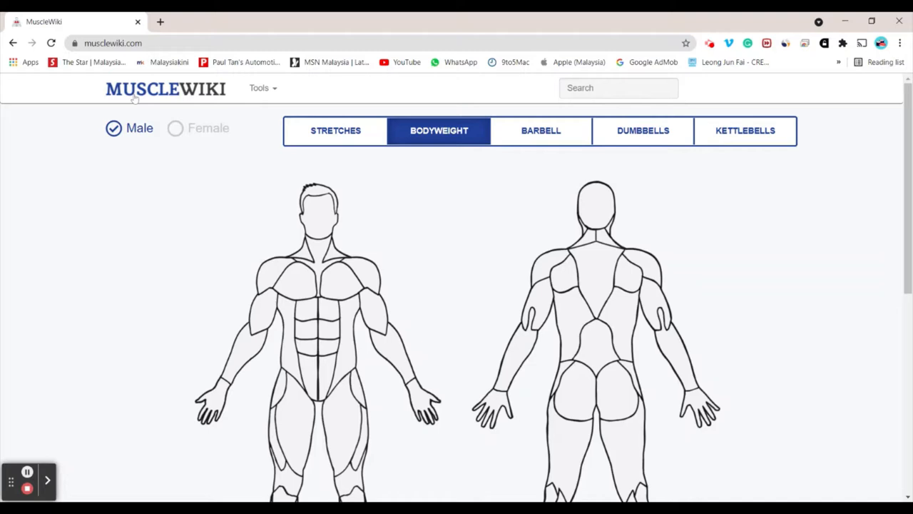
left_click(174, 129)
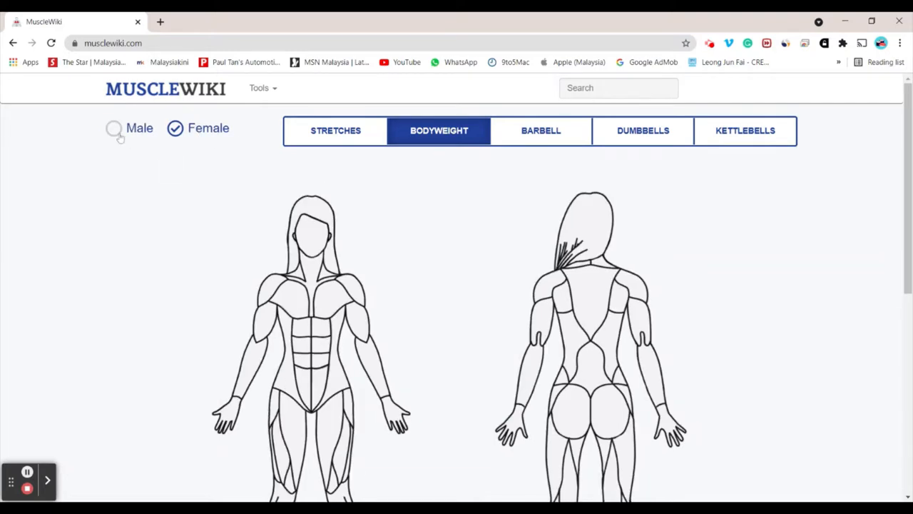
left_click(114, 128)
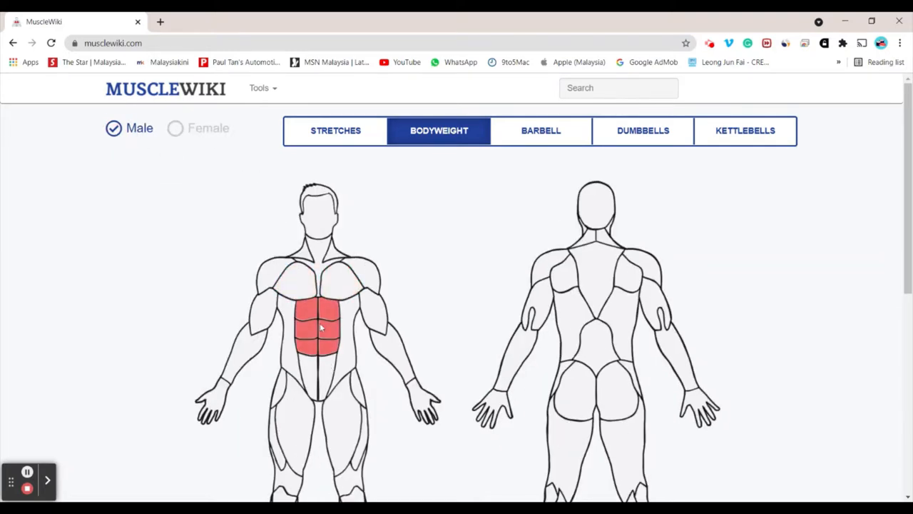
left_click(320, 326)
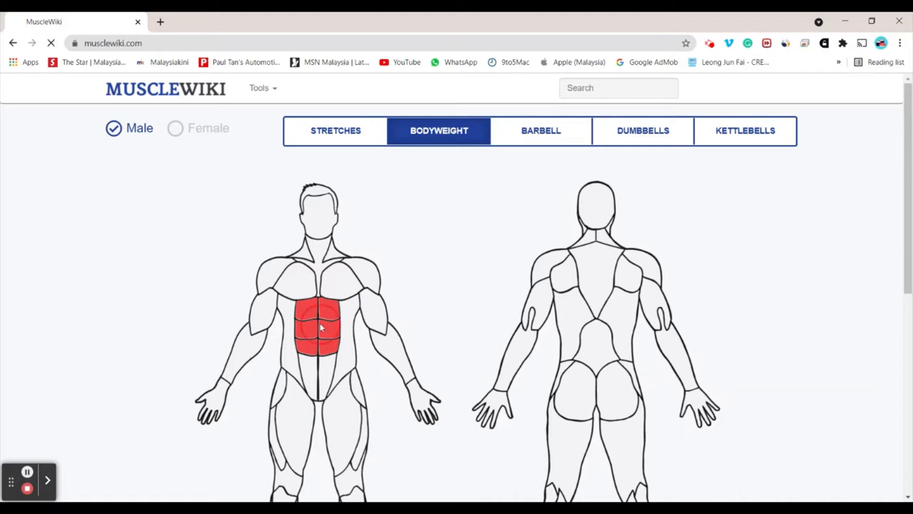
left_click(320, 327)
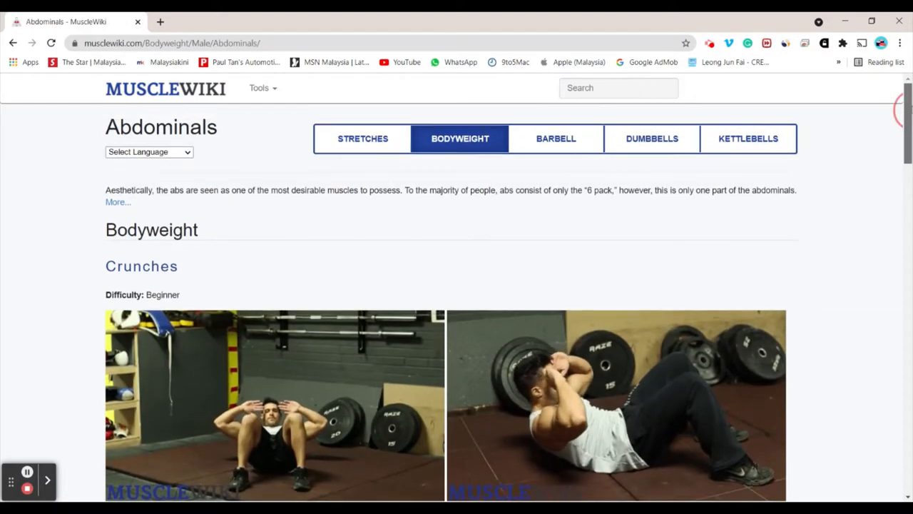
scroll("down", 3)
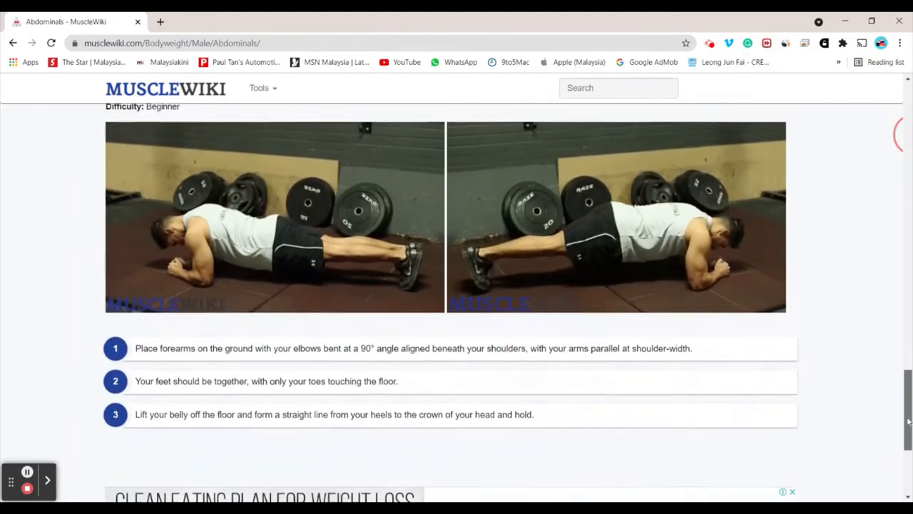
scroll("up", 3)
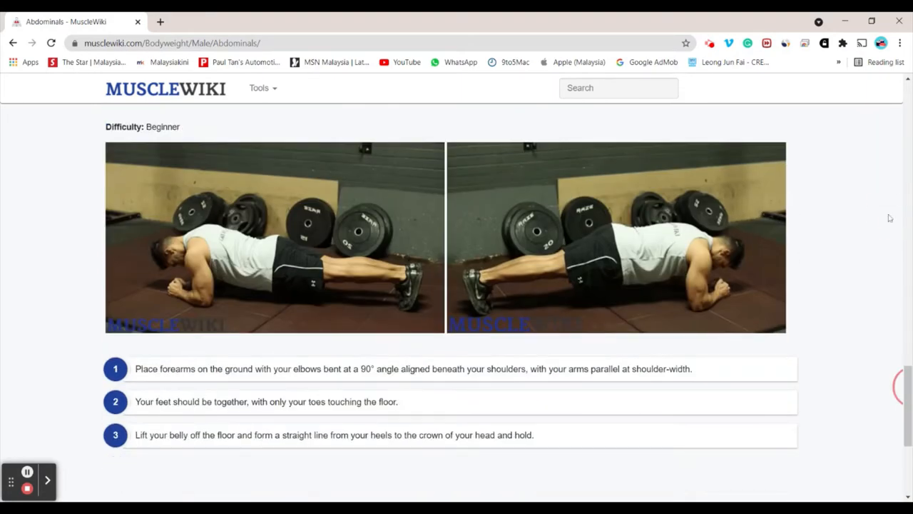
scroll("up", 3)
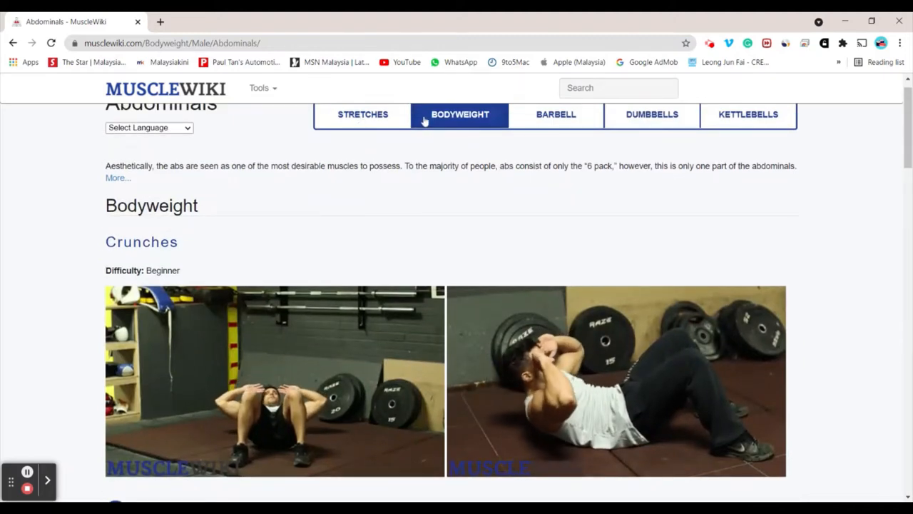
scroll("up", 3)
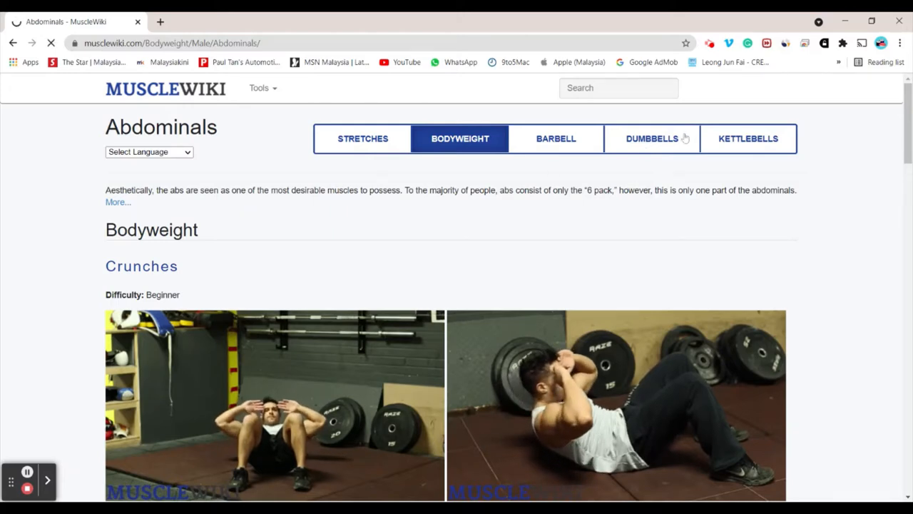
left_click(650, 138)
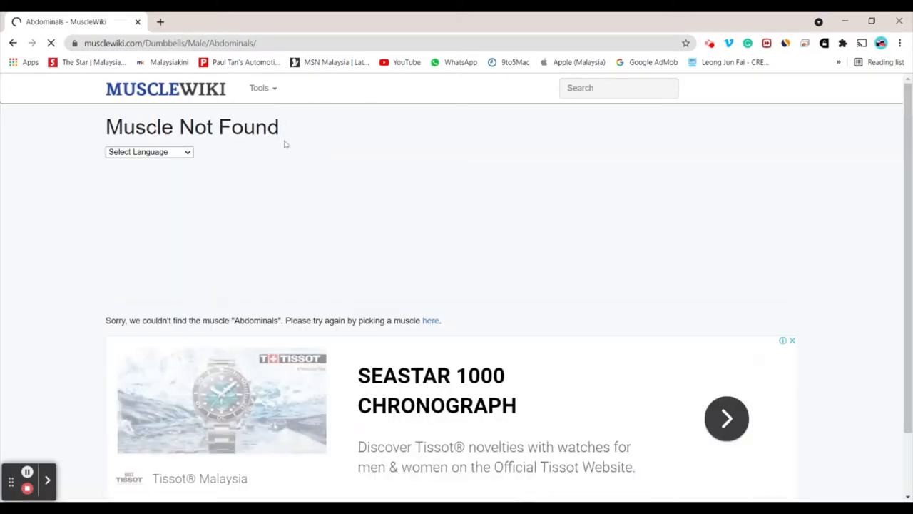
left_click(431, 320)
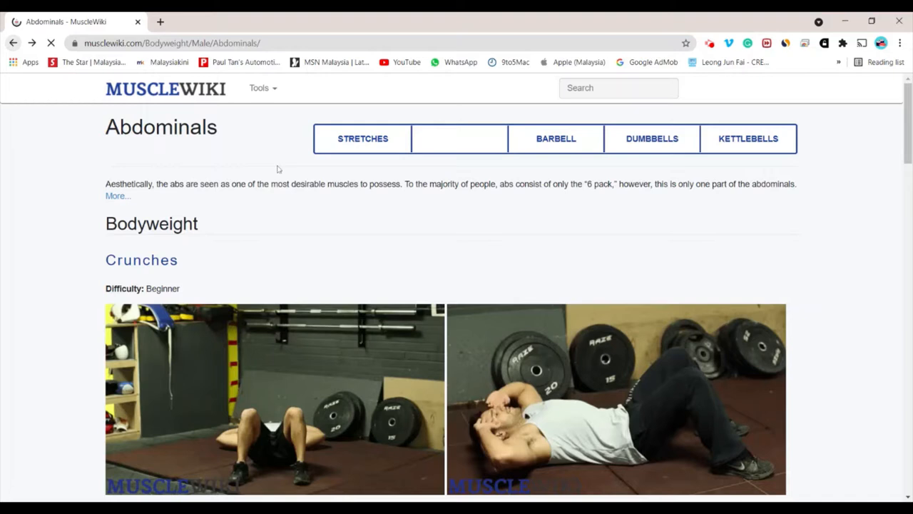
left_click(459, 139)
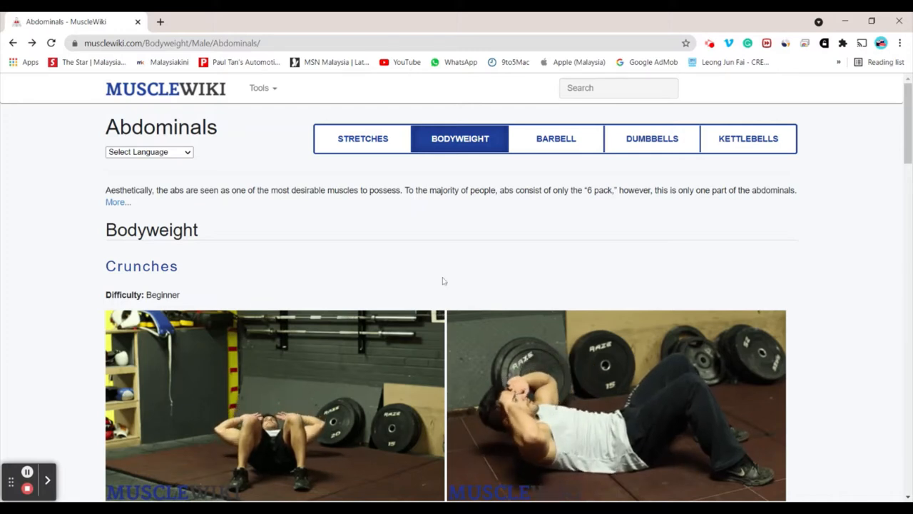
mouse_move(46, 436)
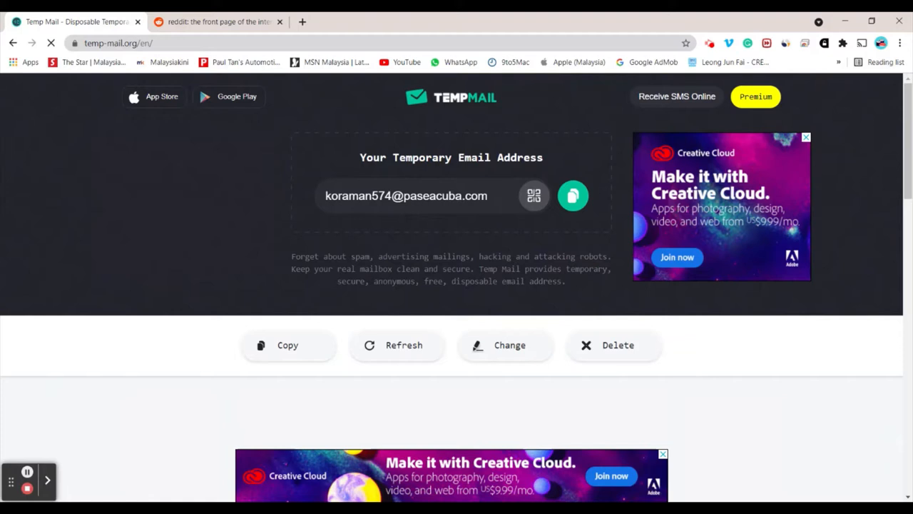
mouse_move(249, 274)
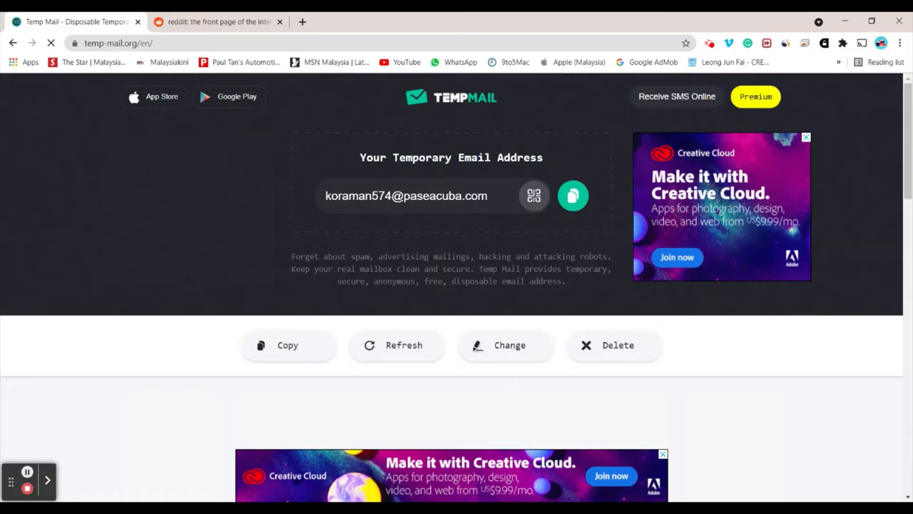
mouse_move(551, 206)
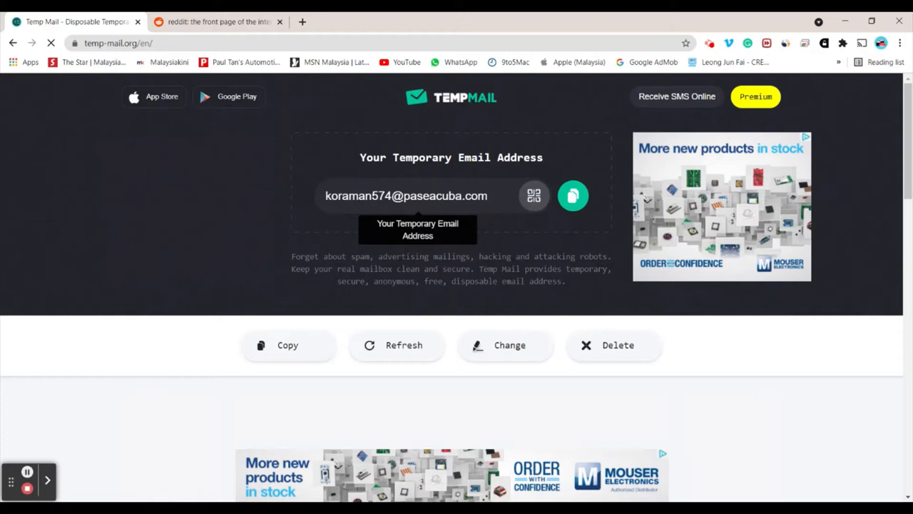
double_click(406, 196)
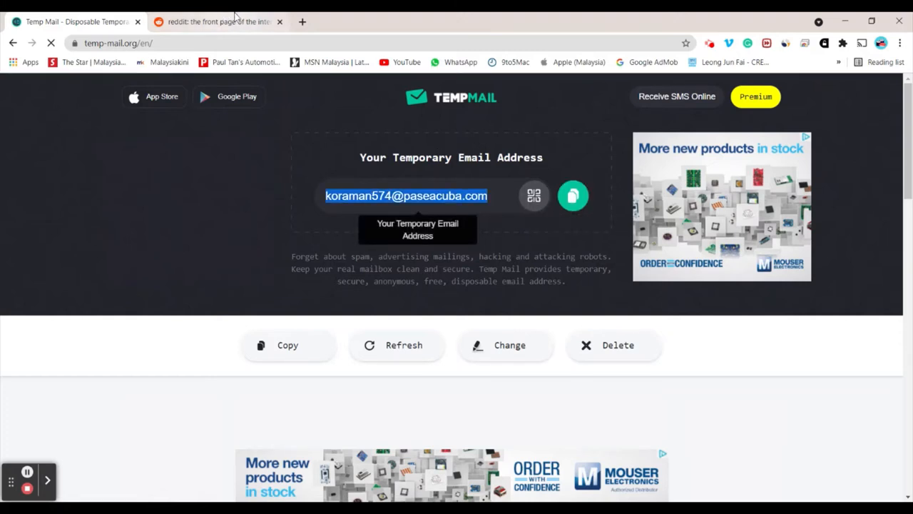
left_click(217, 21)
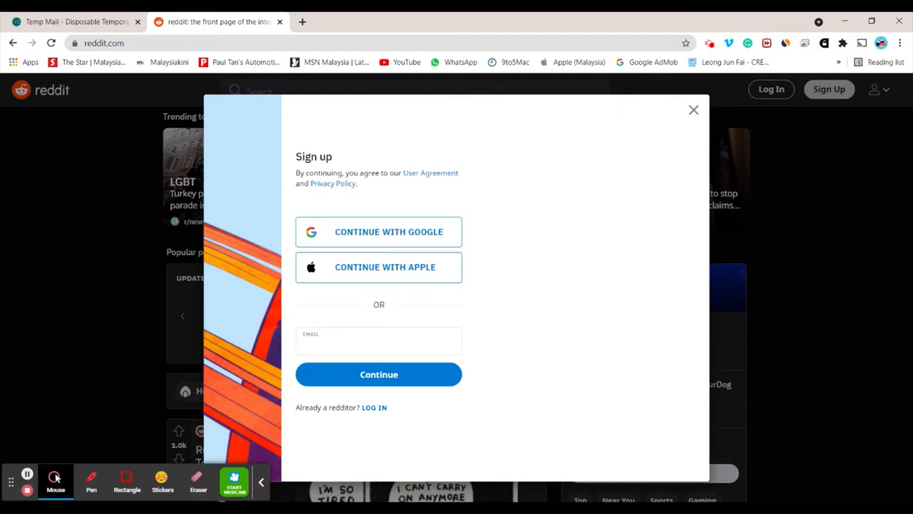
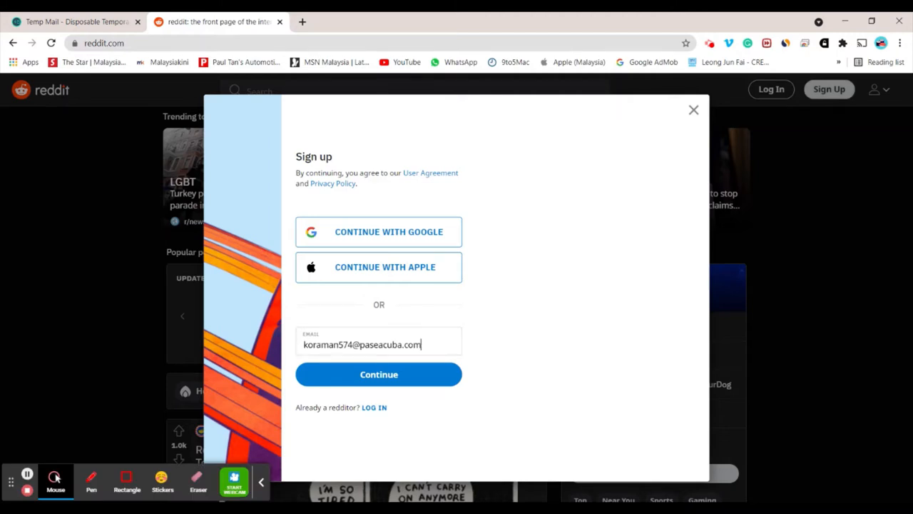
left_click(379, 374)
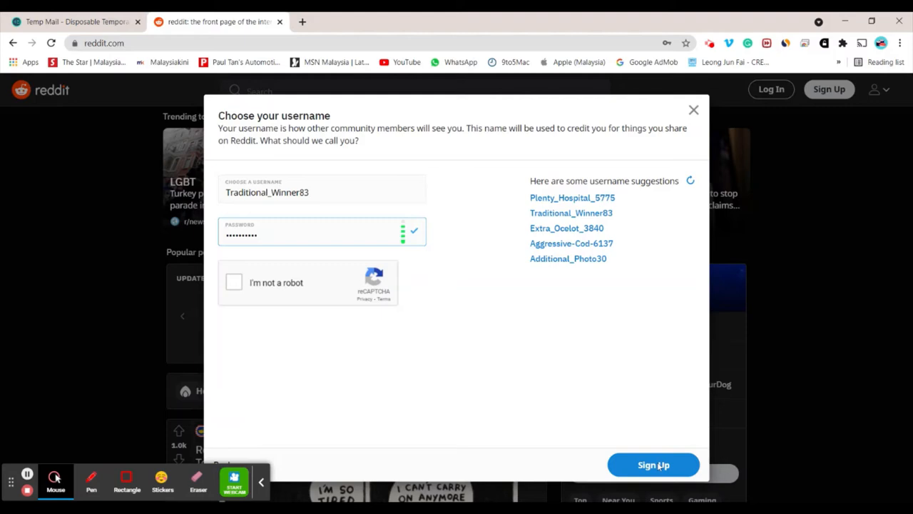
Pass reCAPTCHA, sign up as Traditional_Winner83, and finish onto the logged-in home feed.
left_click(234, 282)
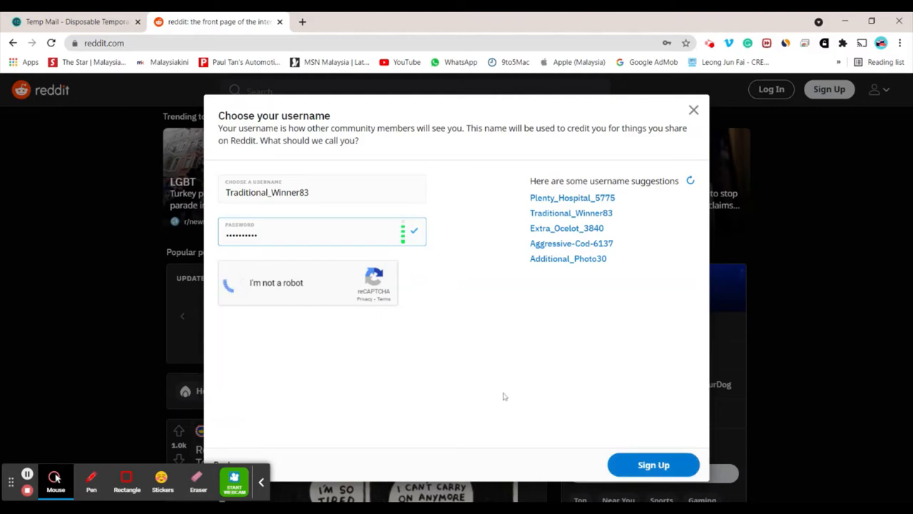
left_click(237, 282)
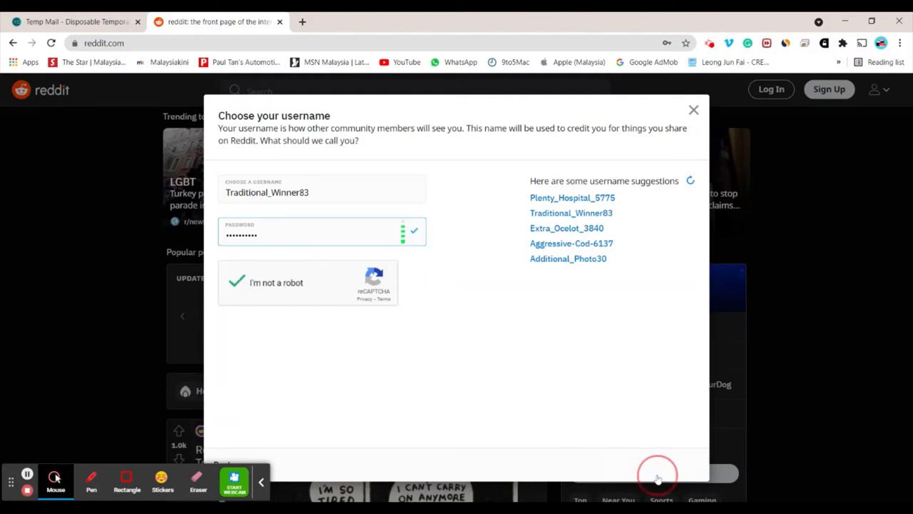
left_click(653, 472)
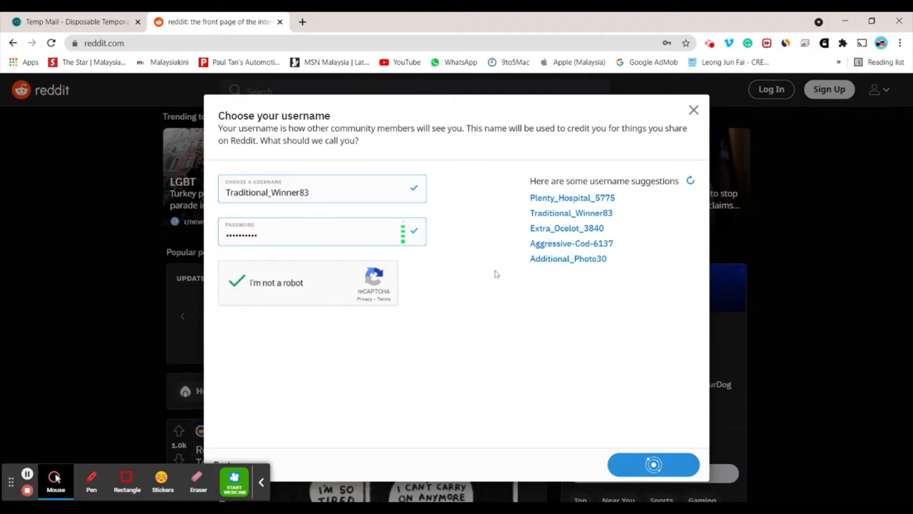
left_click(653, 465)
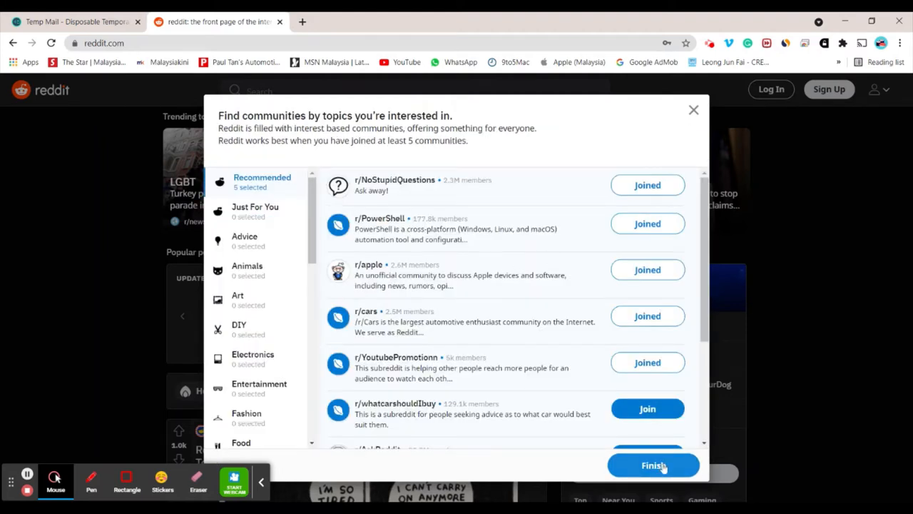
left_click(653, 465)
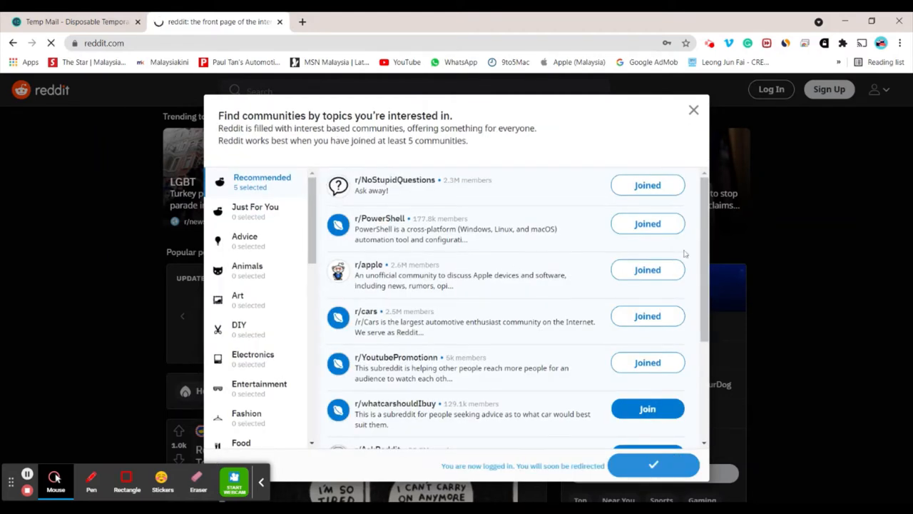
left_click(653, 465)
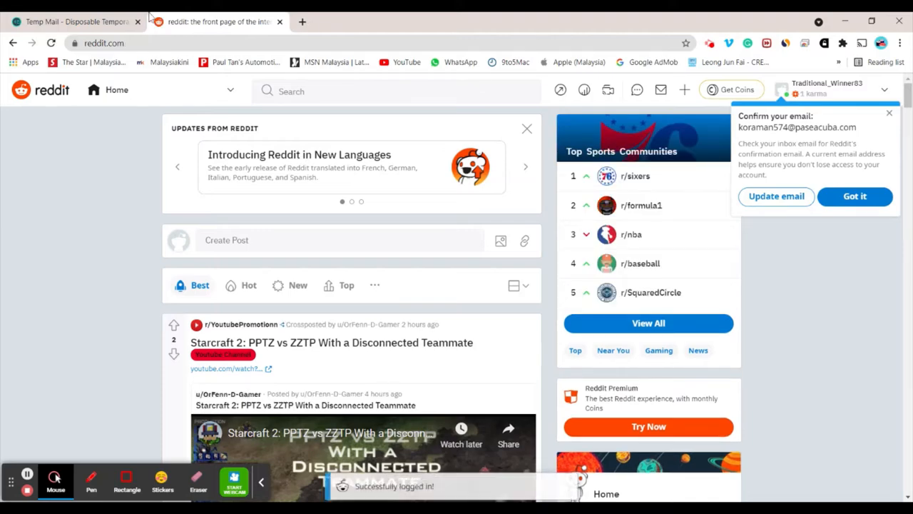
Open the 'Verify your Reddit email address' message in Temp Mail and read through to the verification link.
left_click(77, 21)
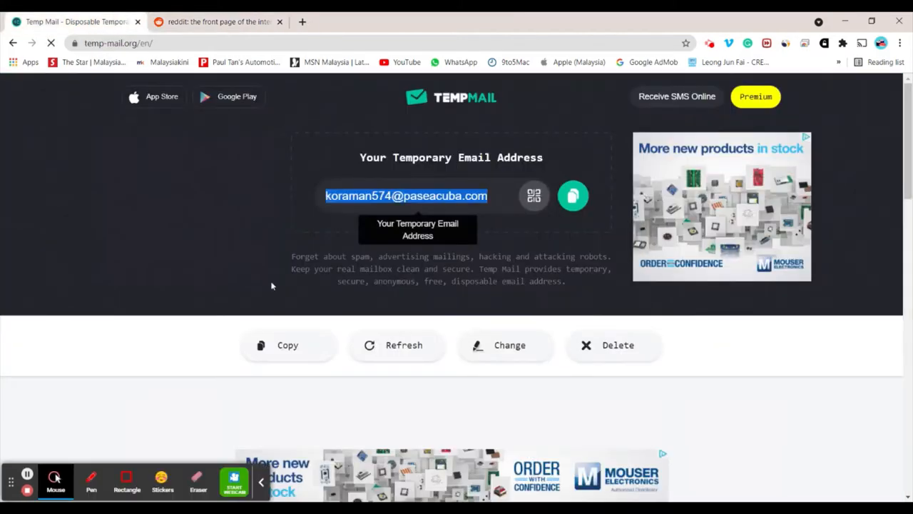
scroll("down", 3)
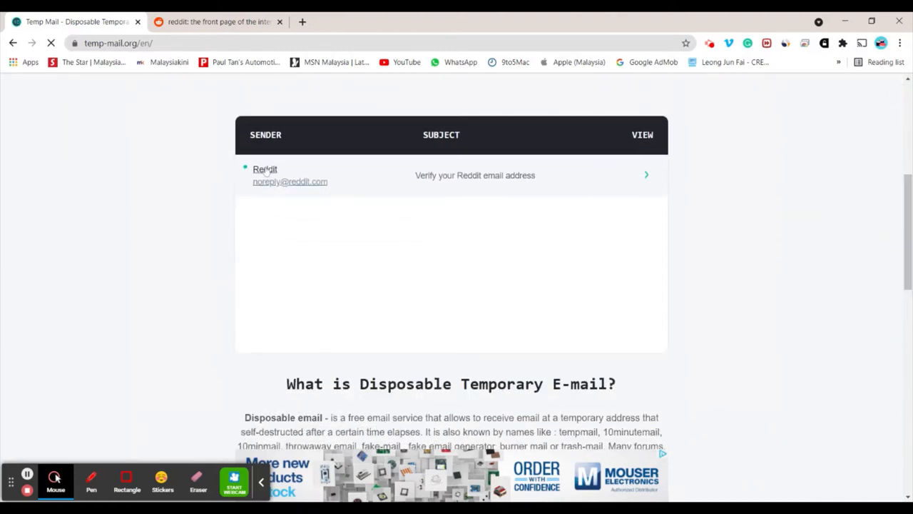
mouse_move(462, 176)
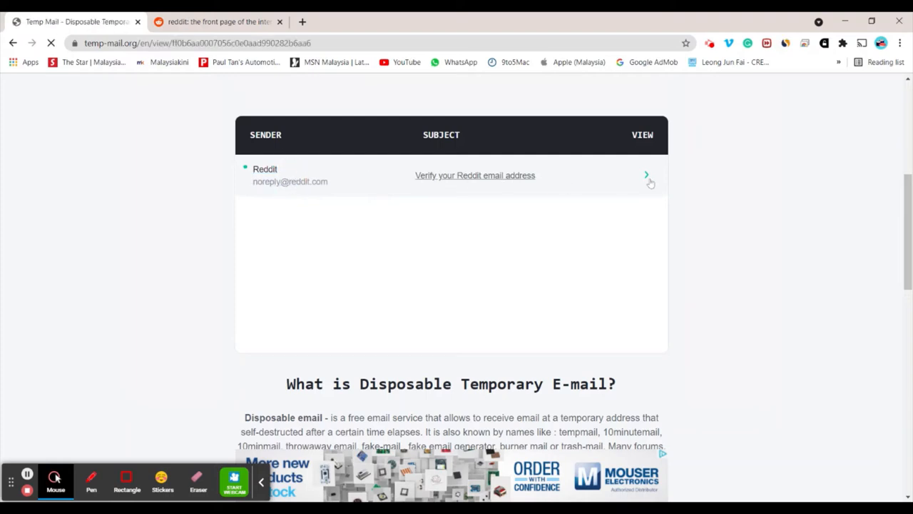
left_click(645, 174)
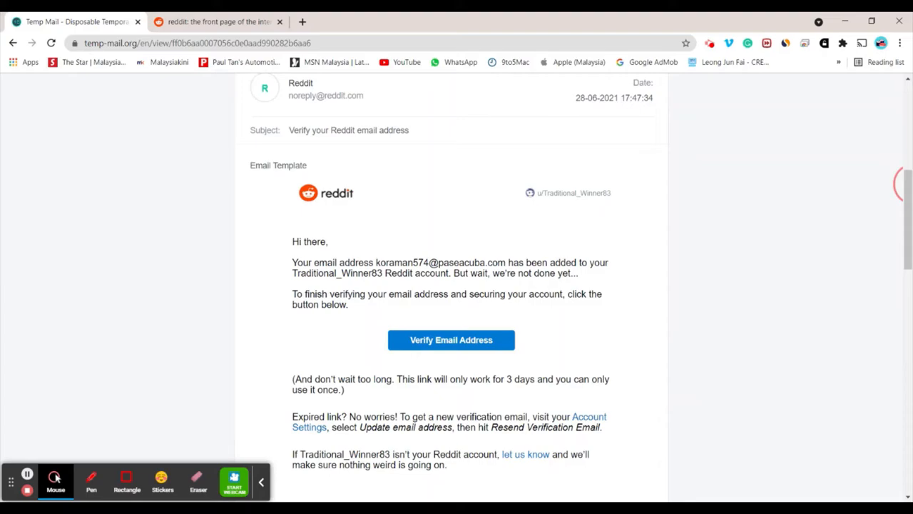
scroll("down", 3)
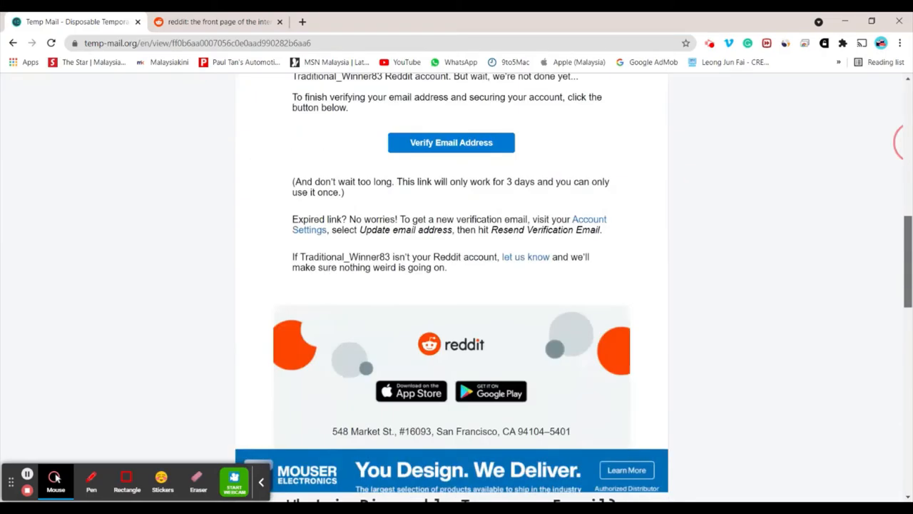
scroll("up", 3)
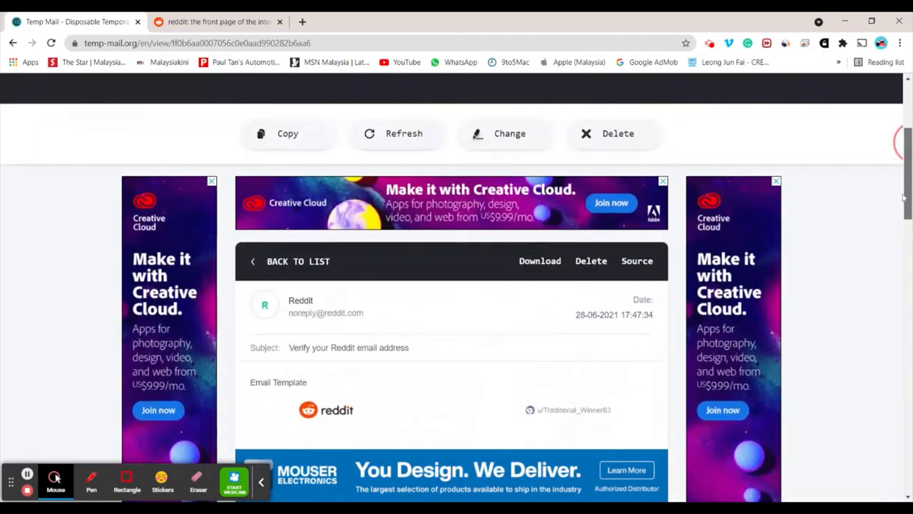
scroll("up", 3)
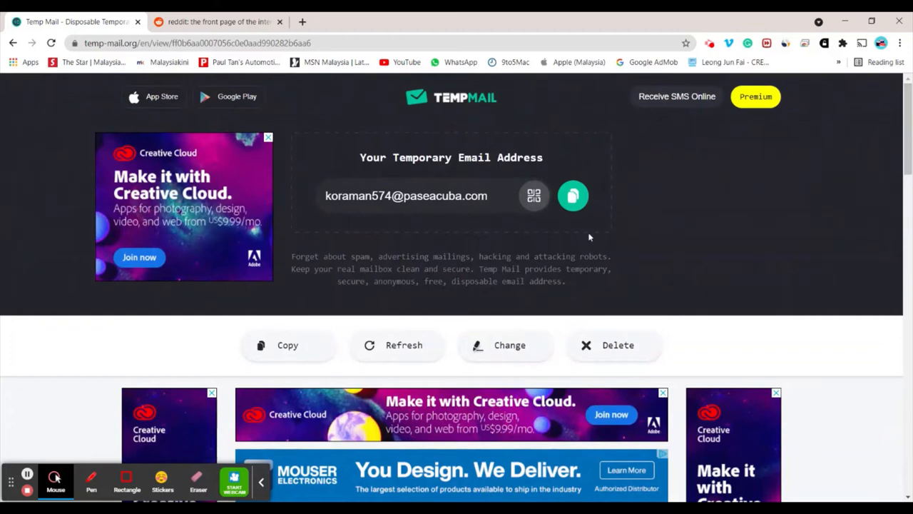
mouse_move(354, 312)
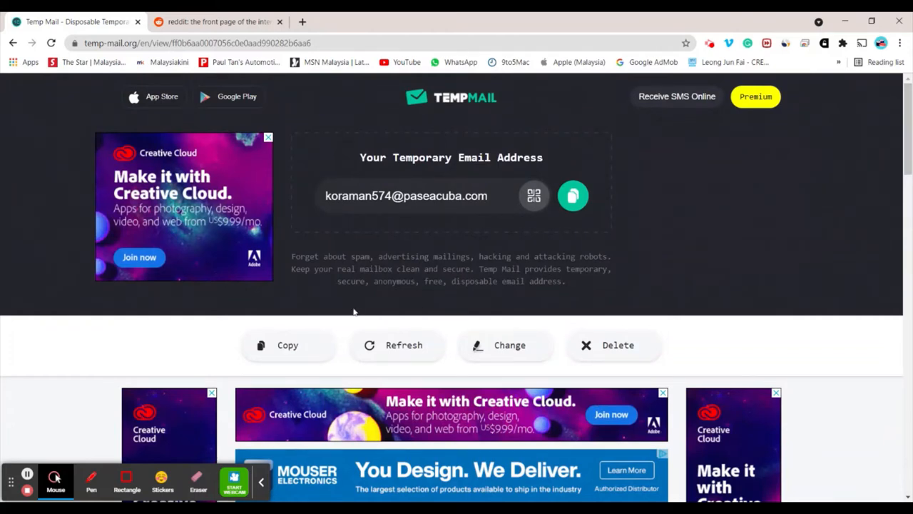
mouse_move(250, 320)
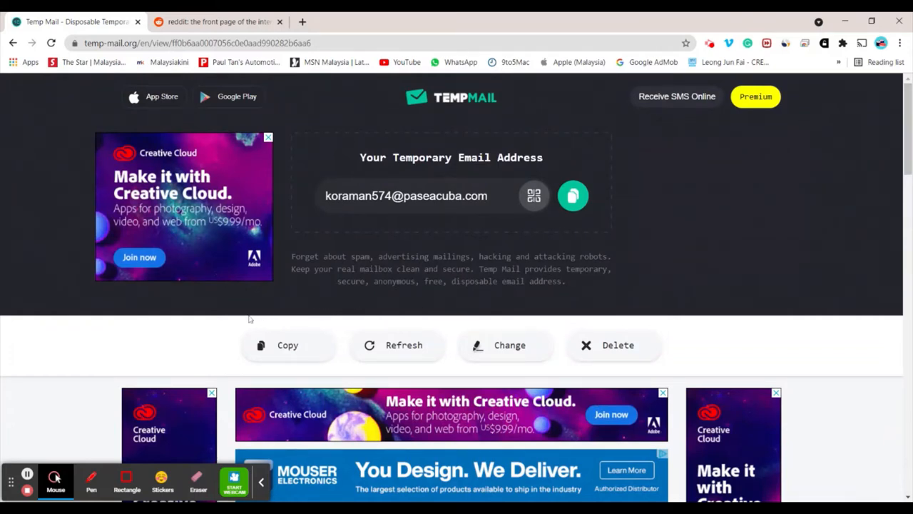
mouse_move(183, 319)
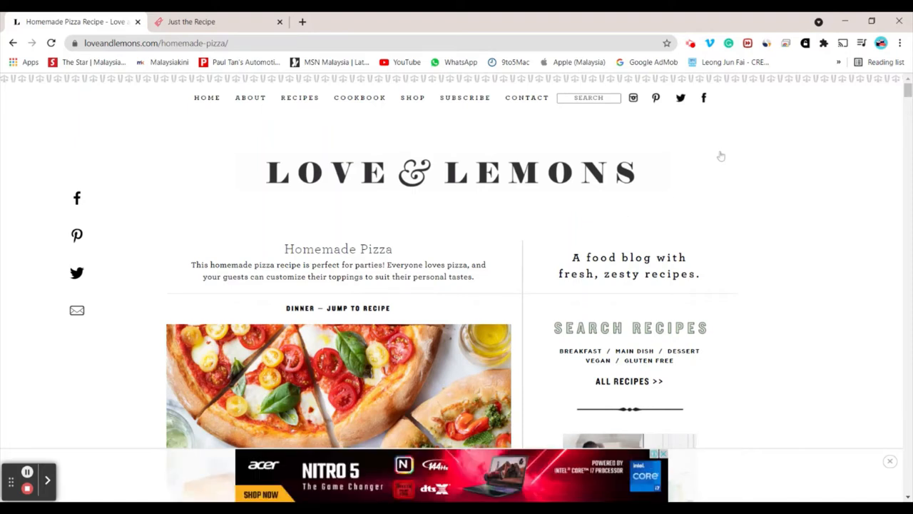
mouse_move(882, 128)
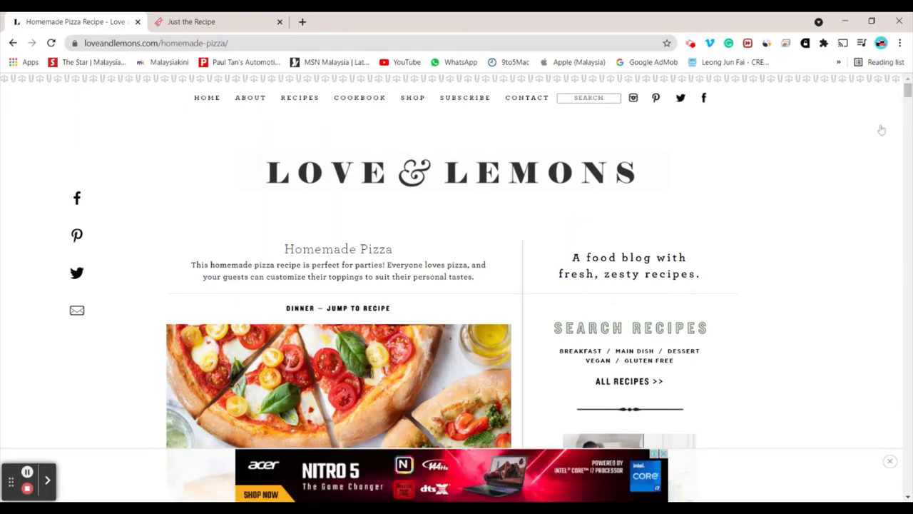
mouse_move(896, 110)
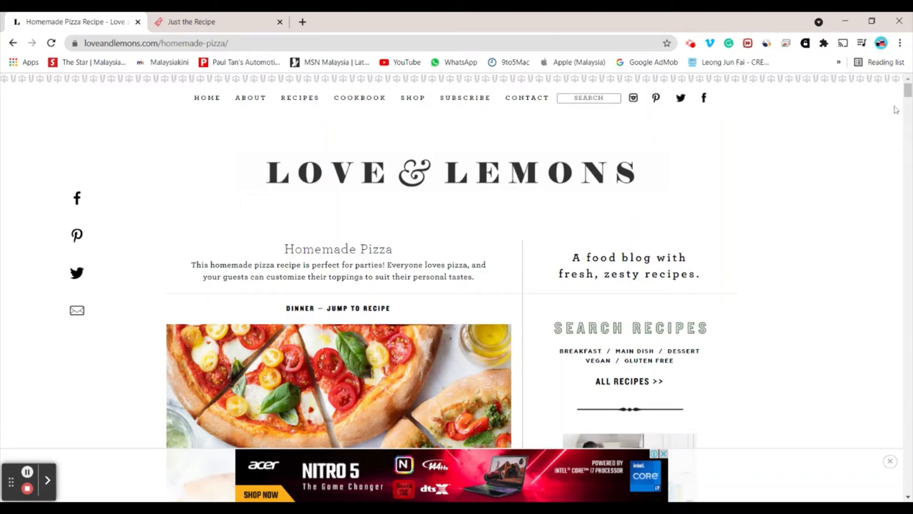
Scroll through the Homemade Pizza blog story and back, then move to the Just the Recipe tab.
scroll("down", 3)
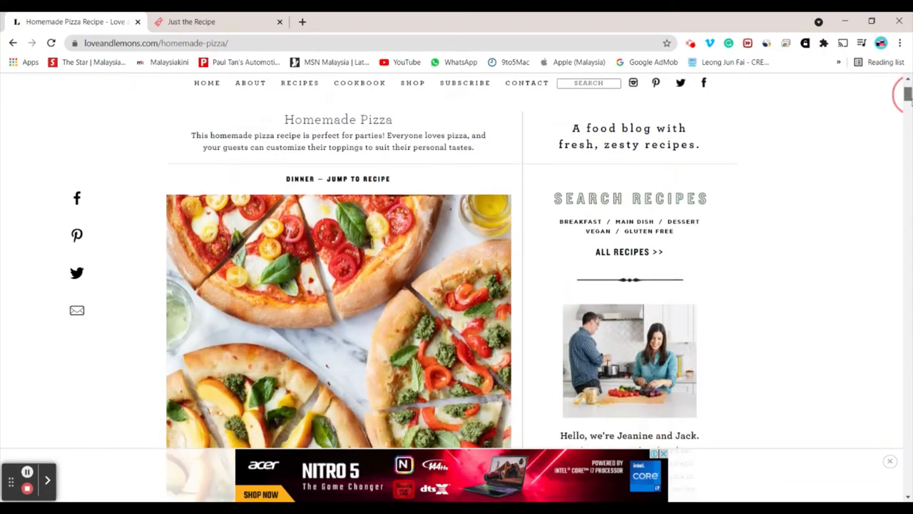
scroll("down", 3)
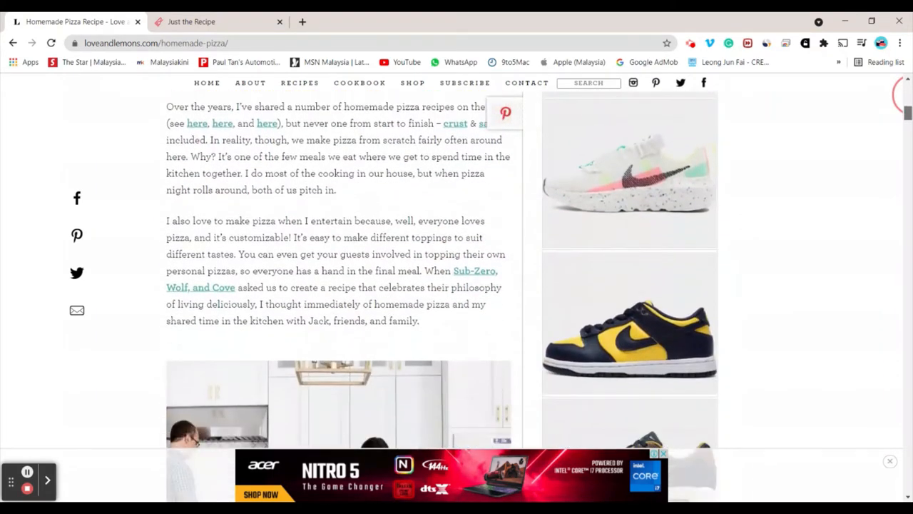
scroll("down", 3)
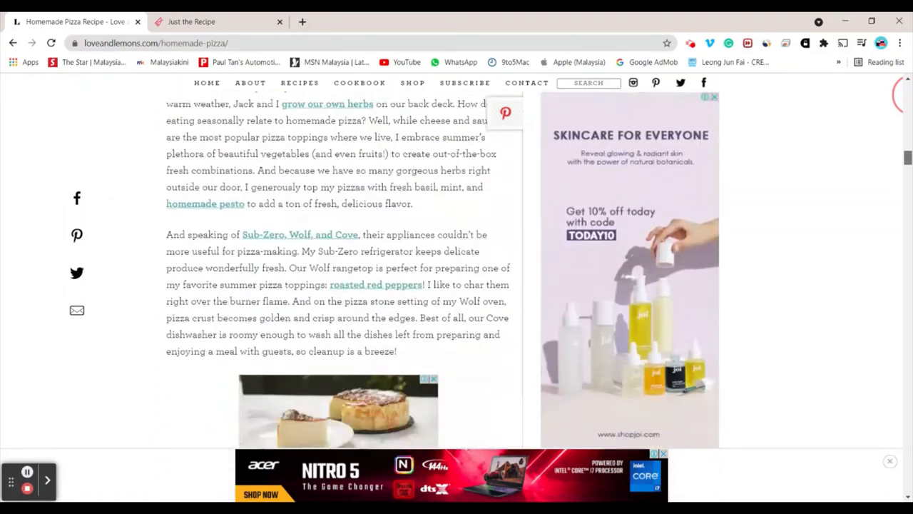
scroll("down", 3)
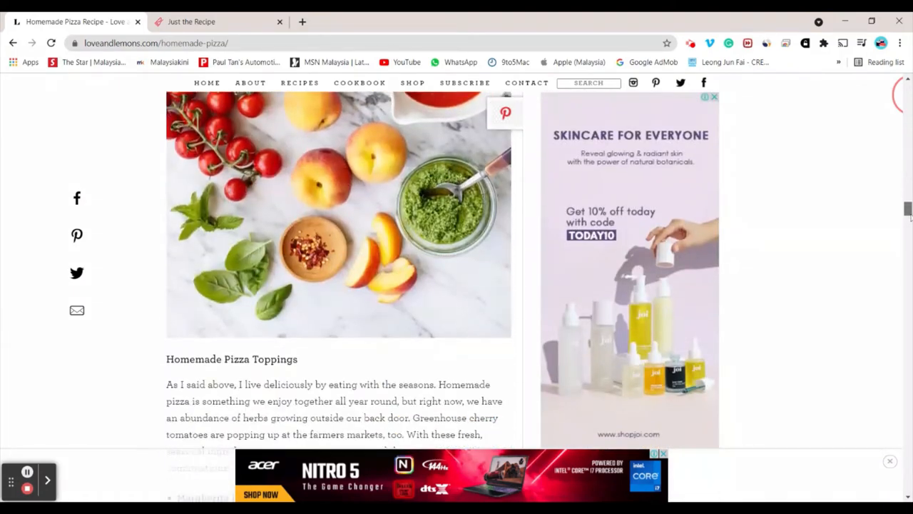
scroll("up", 3)
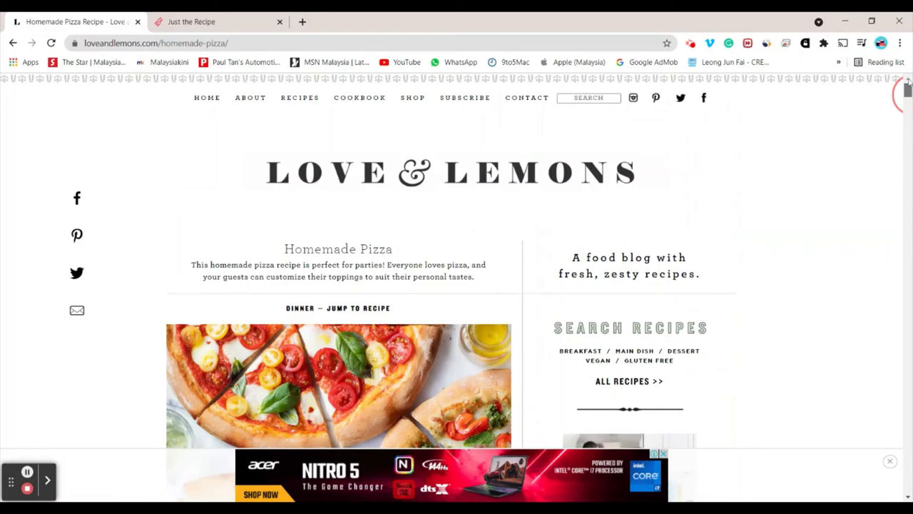
left_click(191, 22)
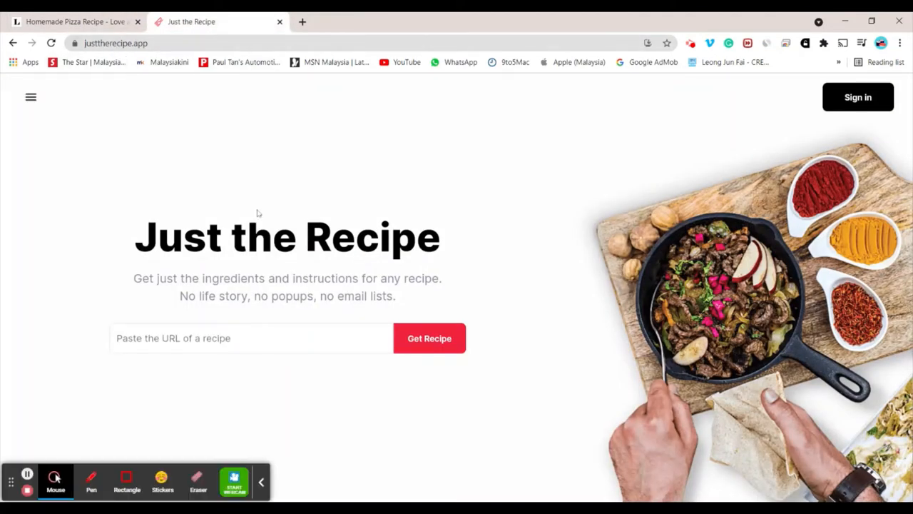
left_click(261, 482)
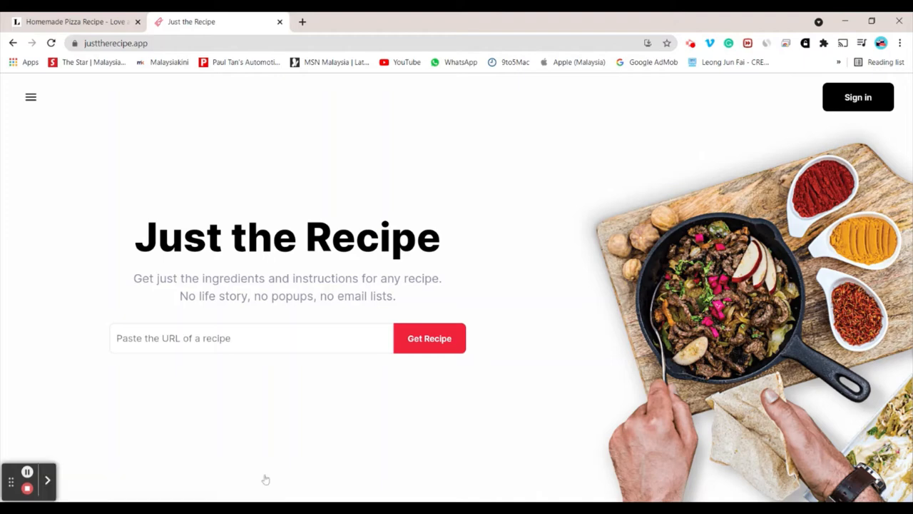
left_click(74, 21)
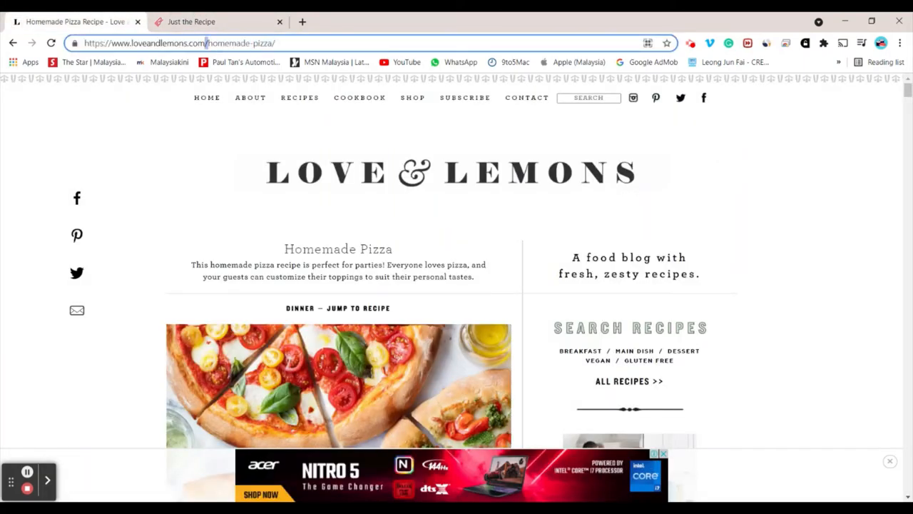
left_click(191, 21)
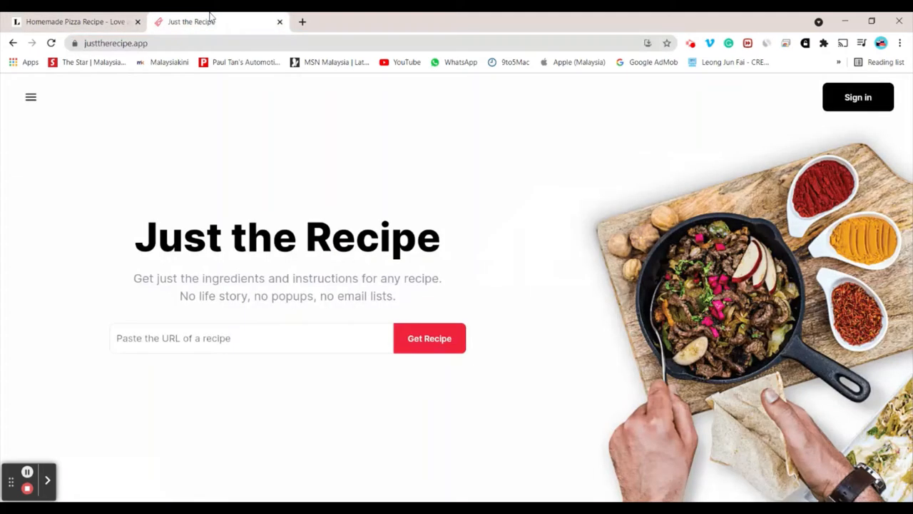
left_click(251, 336)
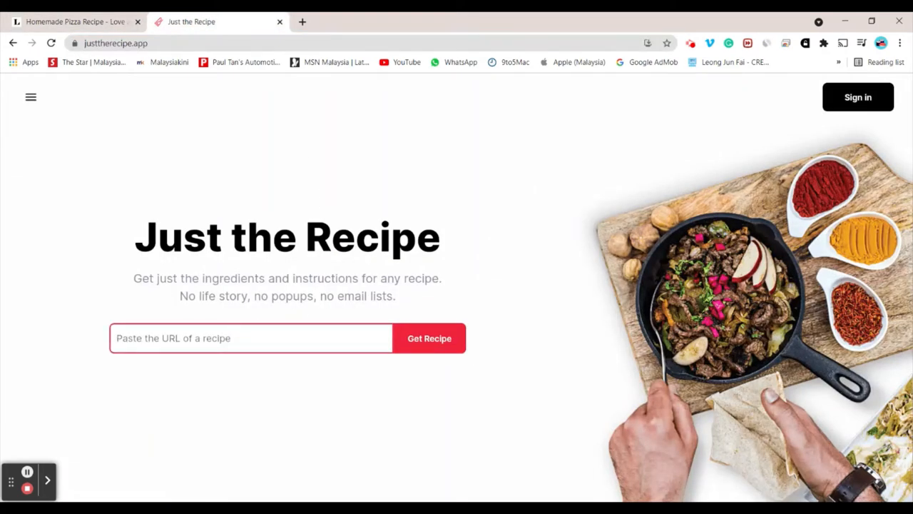
type("https://www.loveandlemons.com/homemade-pizza/")
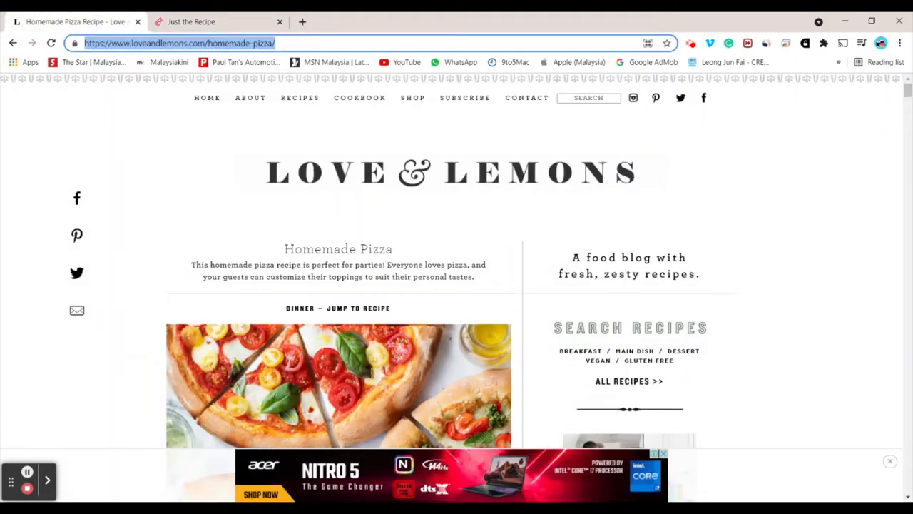
scroll("down", 3)
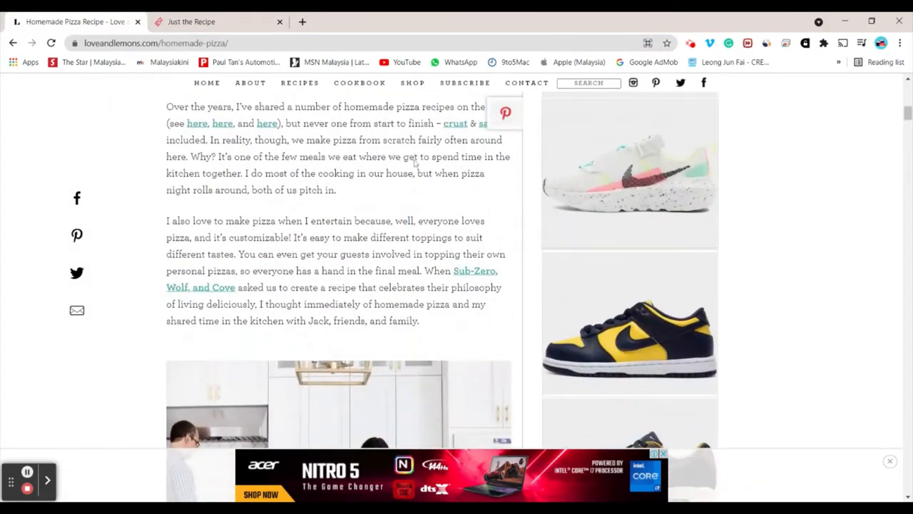
left_click(191, 21)
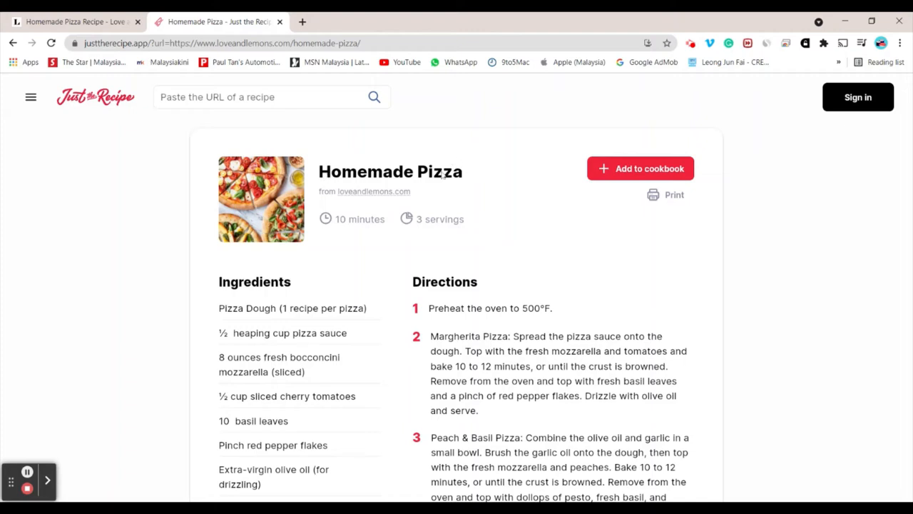
mouse_move(365, 198)
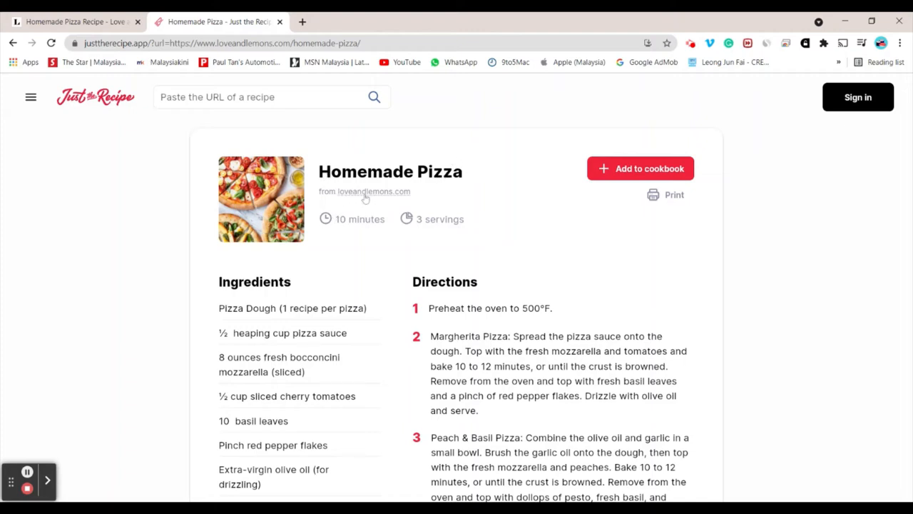
mouse_move(417, 226)
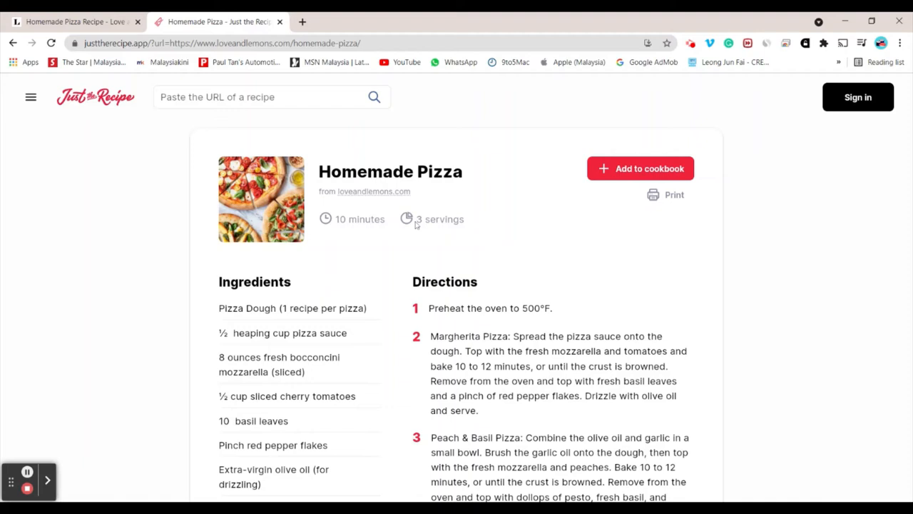
mouse_move(626, 163)
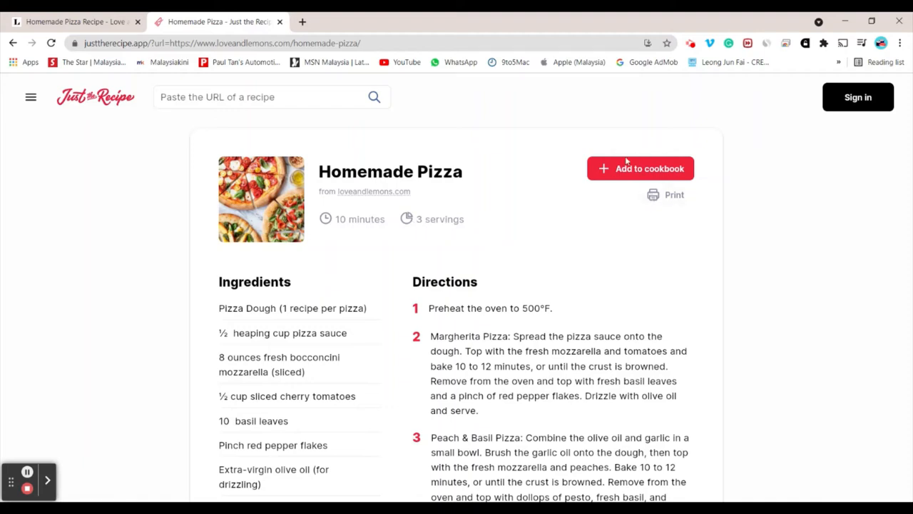
mouse_move(626, 162)
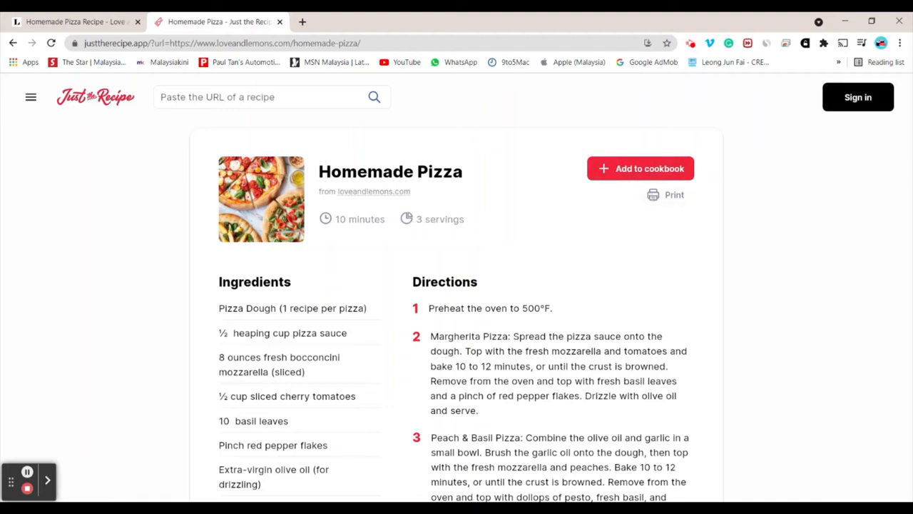
Scroll through the stripped Homemade Pizza ingredients and directions to the last pesto step and back up.
scroll("down", 3)
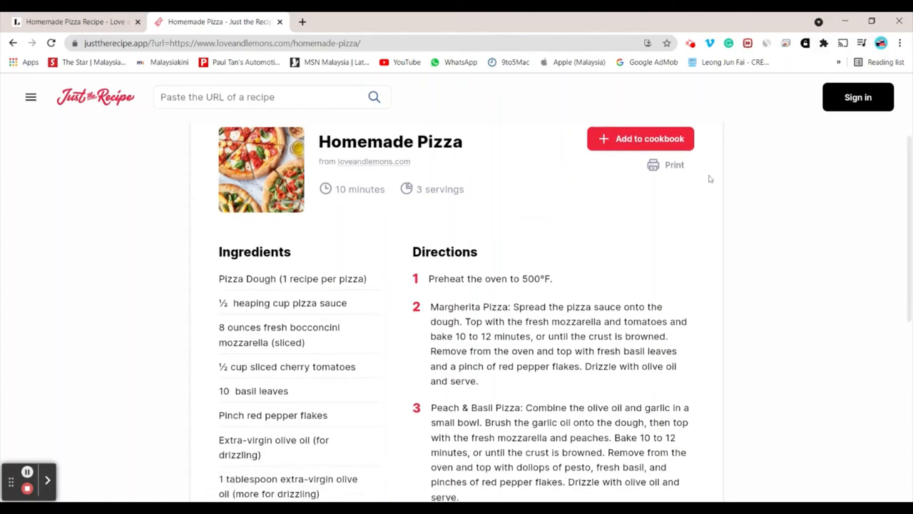
scroll("down", 3)
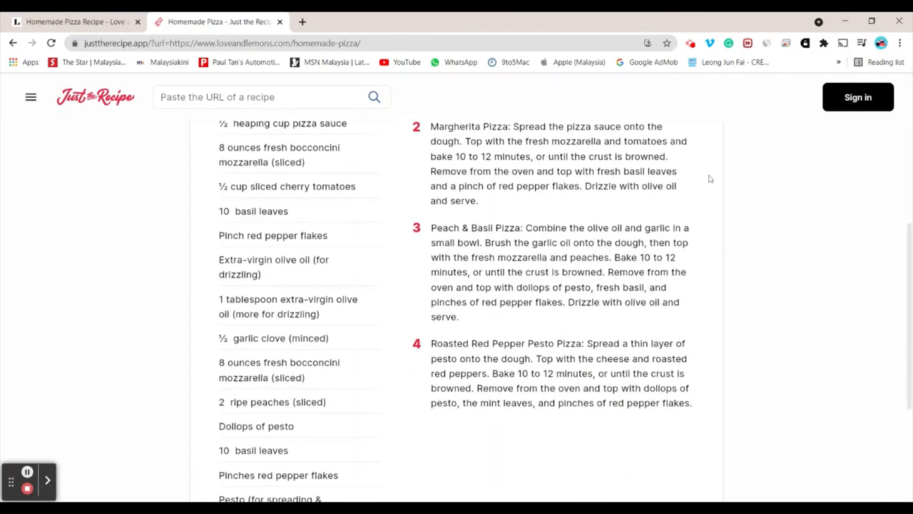
scroll("down", 3)
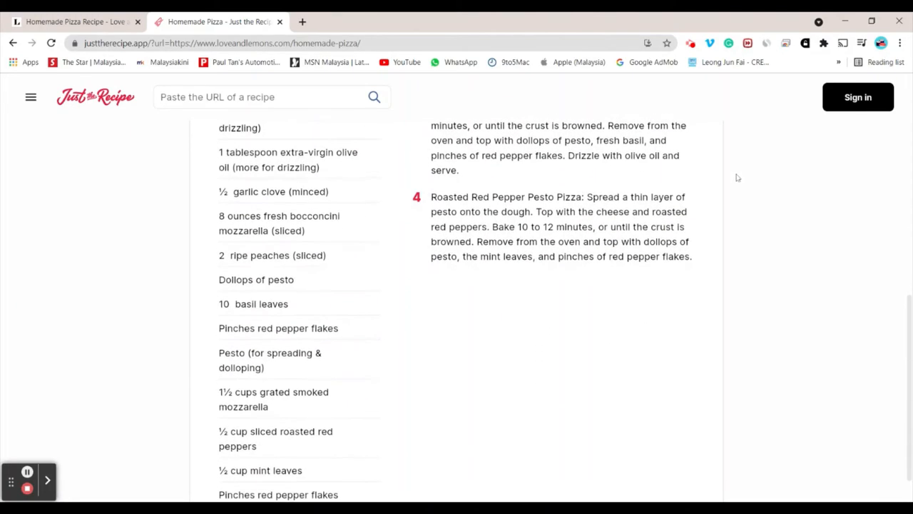
scroll("down", 3)
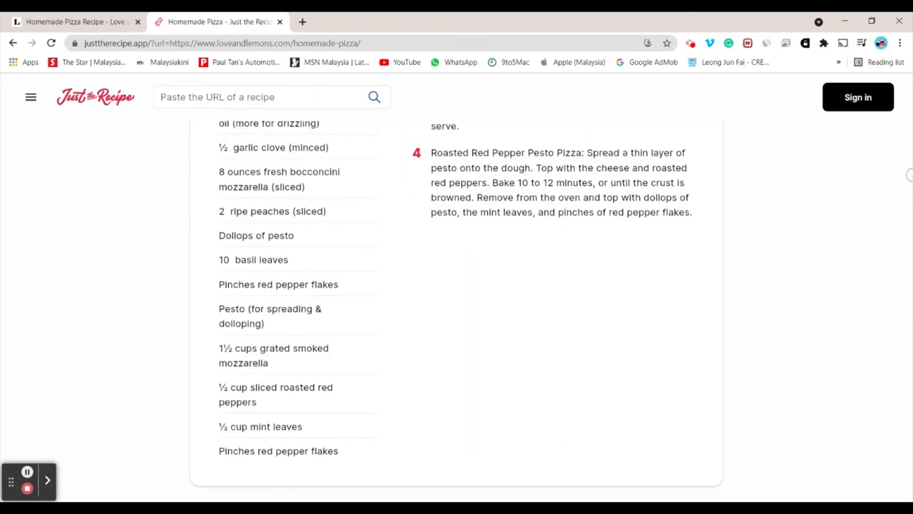
scroll("up", 3)
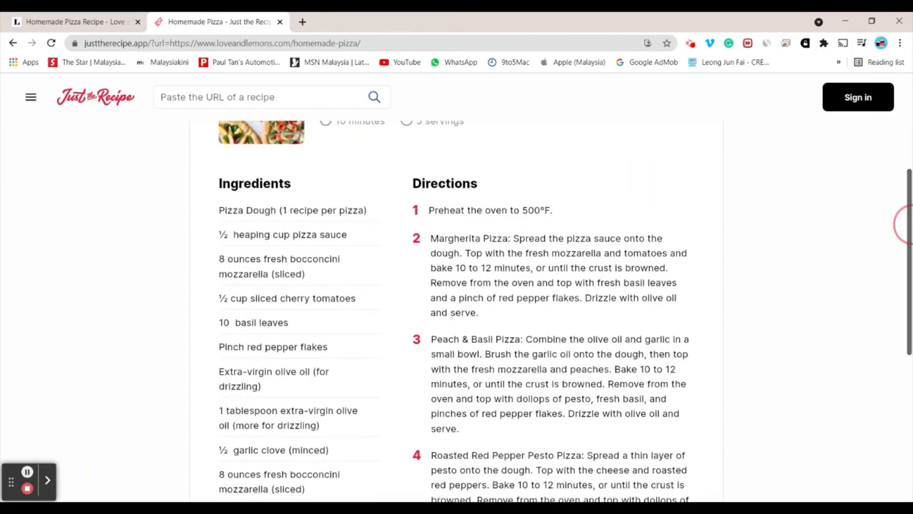
scroll("up", 3)
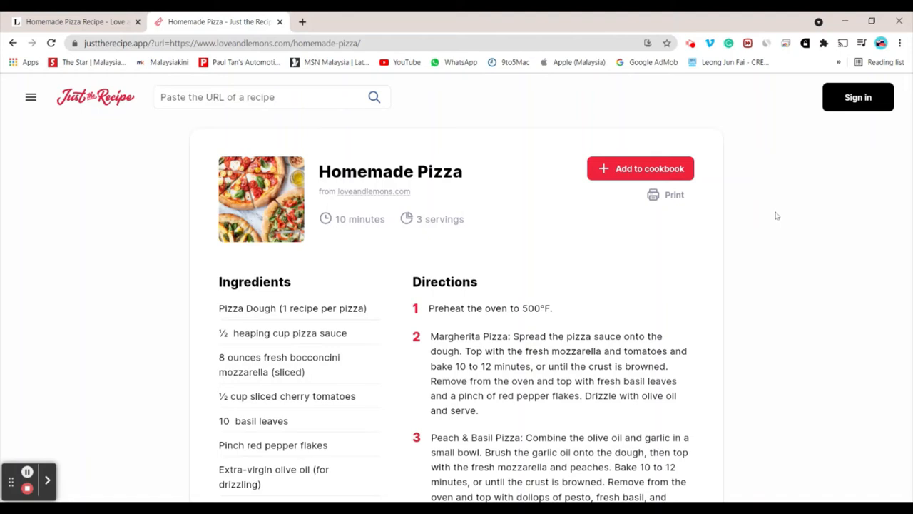
mouse_move(28, 488)
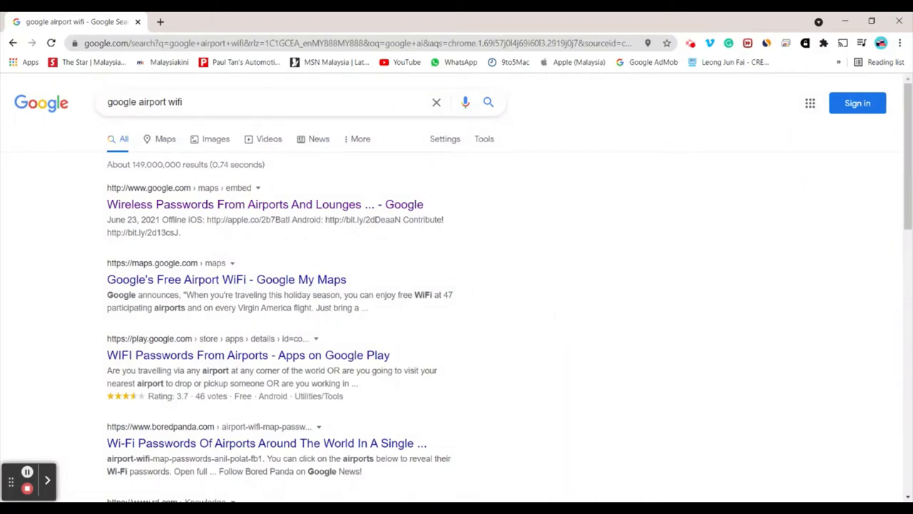
mouse_move(552, 245)
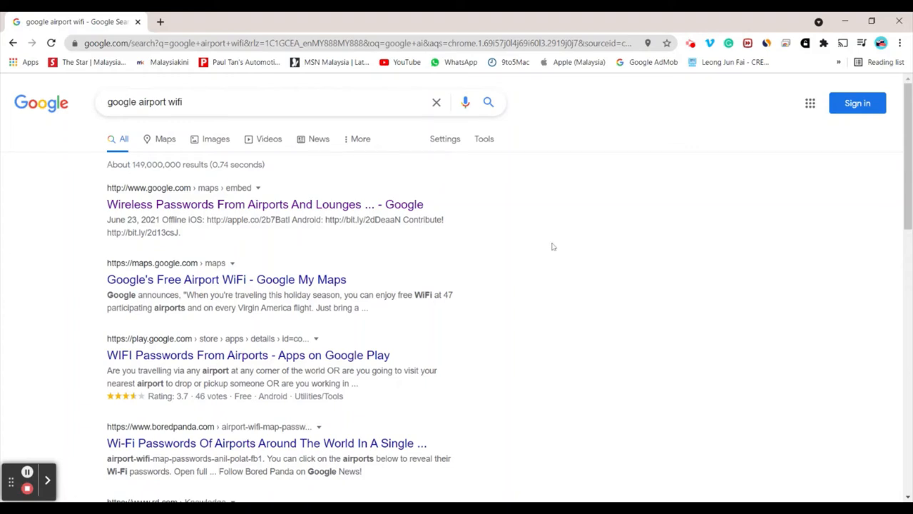
mouse_move(531, 208)
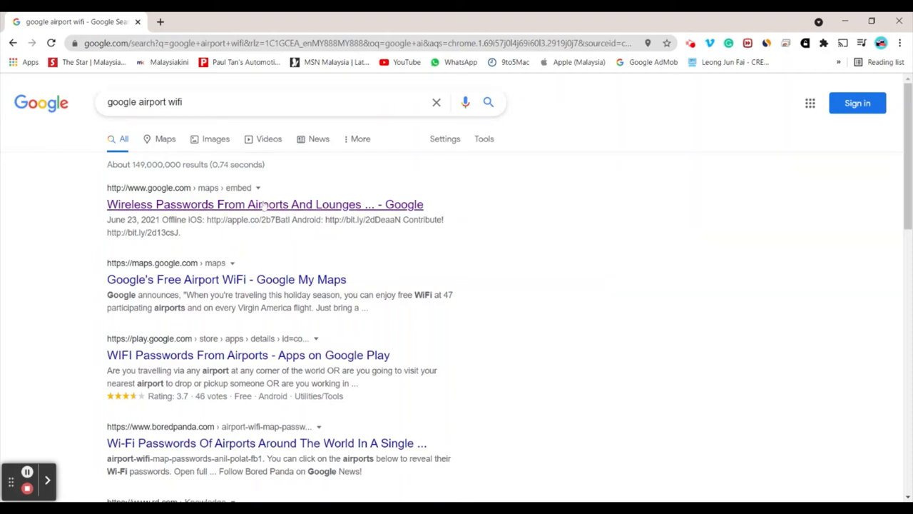
Open the 'Wireless Passwords From Airports And Lounges' Google My Maps result.
left_click(265, 204)
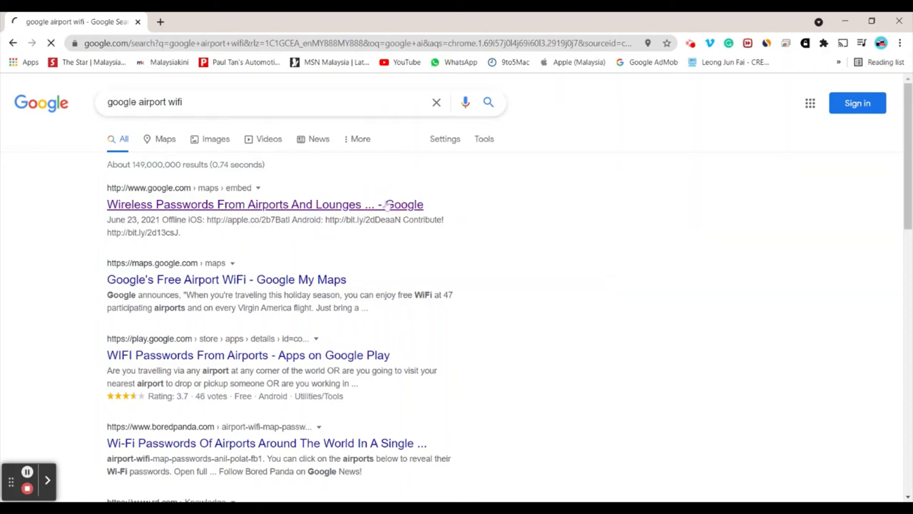
left_click(265, 204)
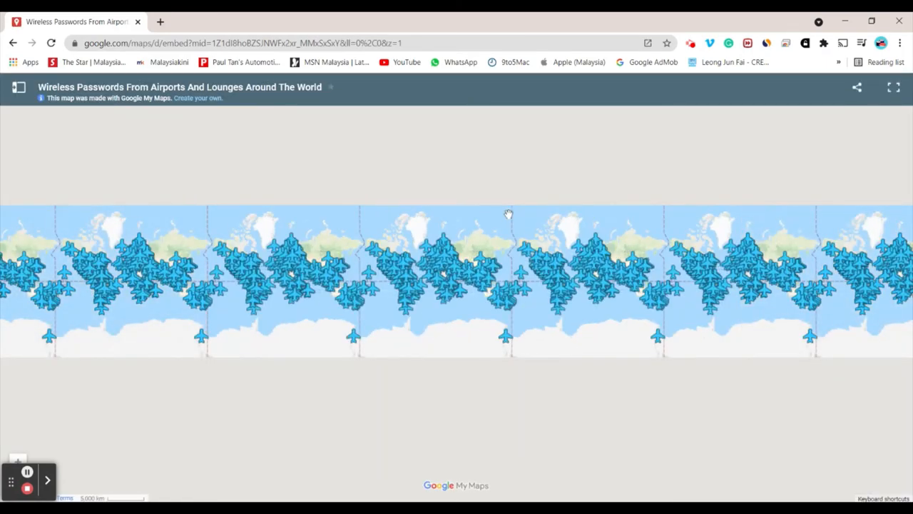
mouse_move(508, 270)
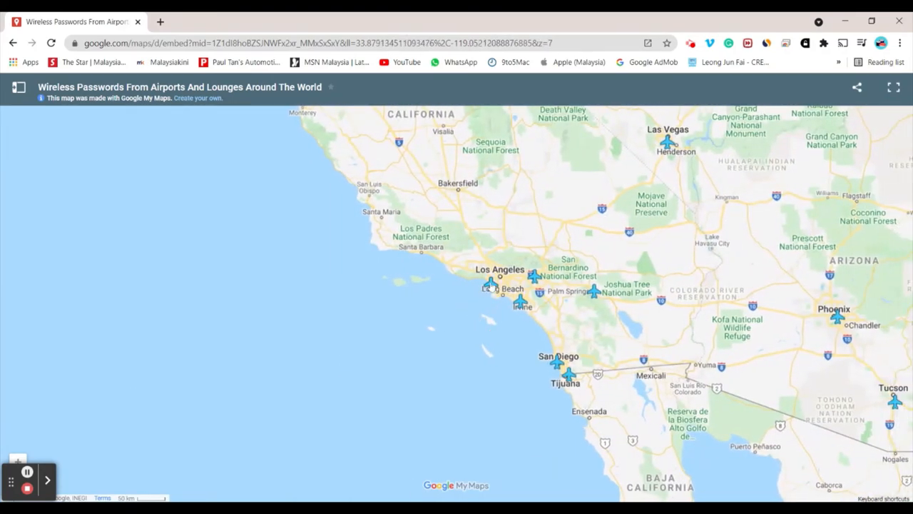
Open the Los Angeles International Airport marker to show its lounge Wi-Fi names and passwords.
left_click(491, 278)
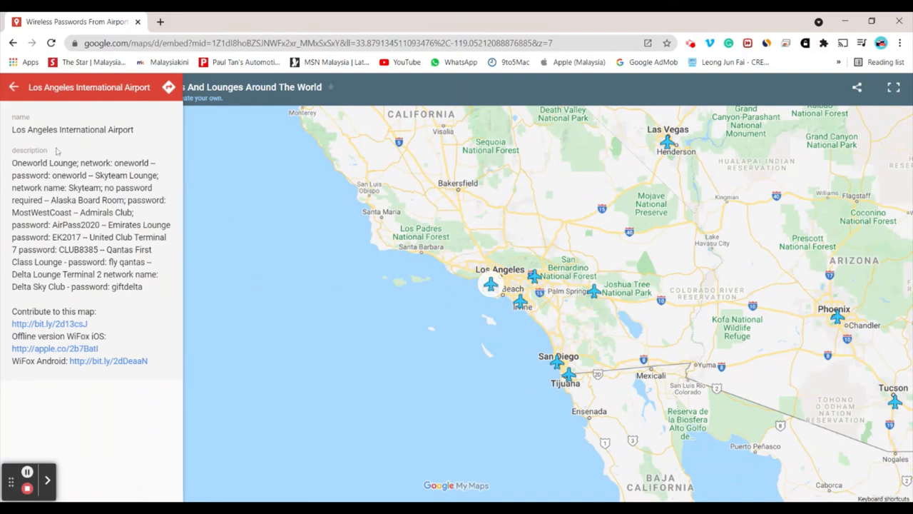
double_click(37, 163)
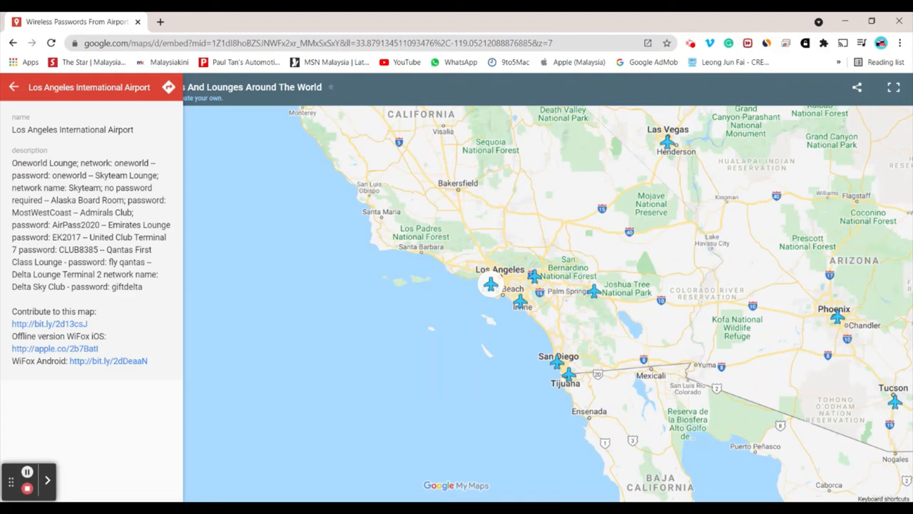
double_click(68, 176)
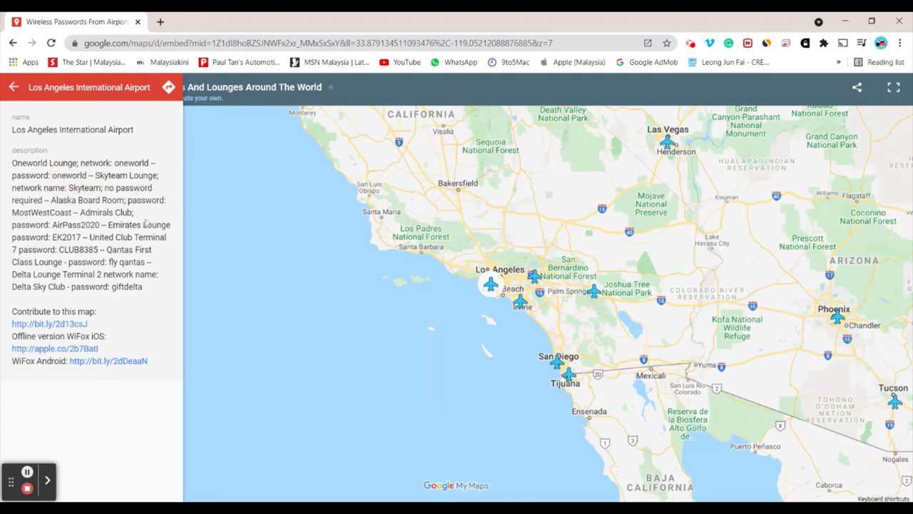
mouse_move(320, 242)
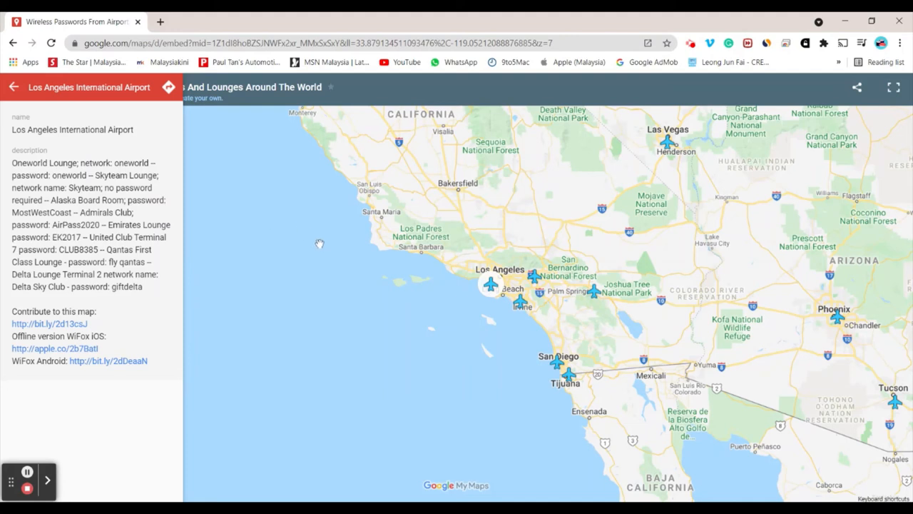
mouse_move(171, 255)
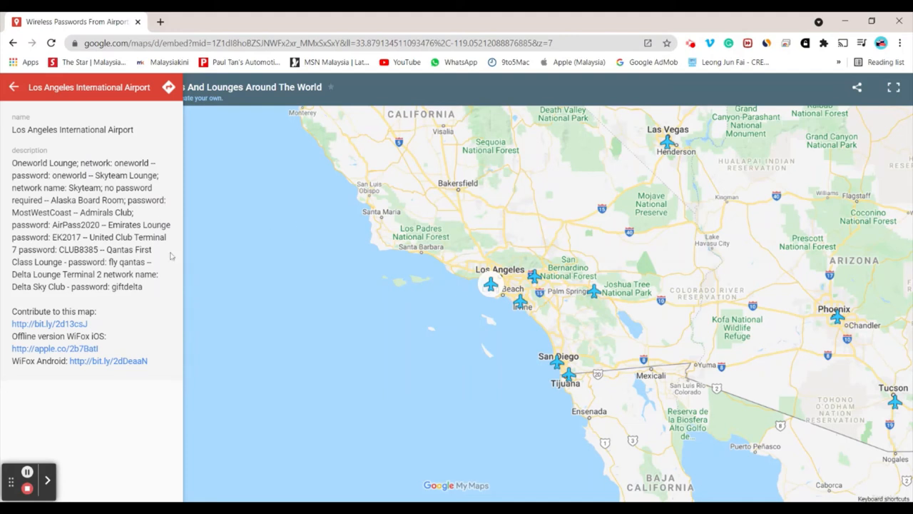
mouse_move(185, 275)
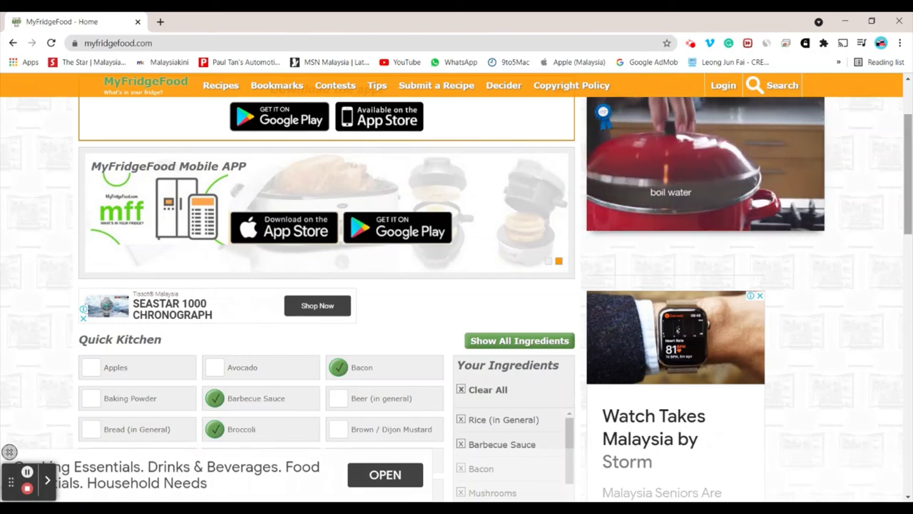
Tick Cream Cheese and Beer (in general) in Quick Kitchen and run Find Recipes.
scroll("down", 3)
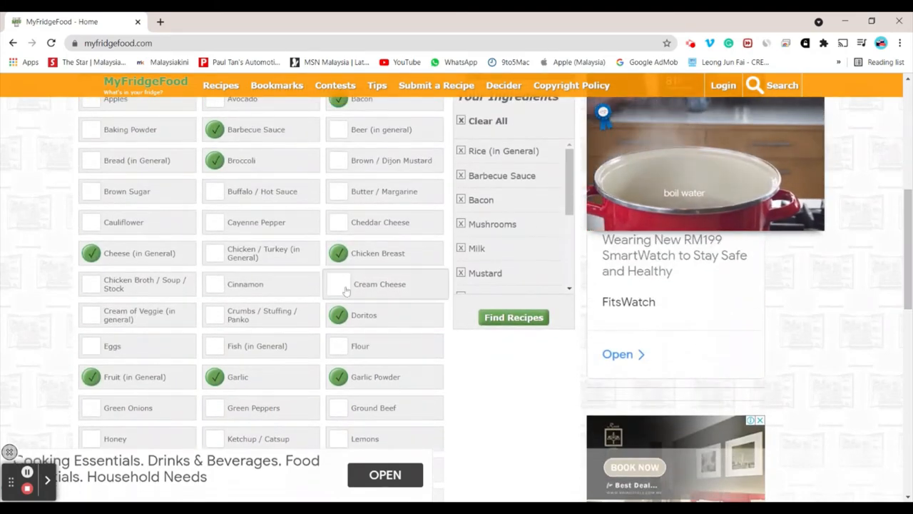
left_click(338, 284)
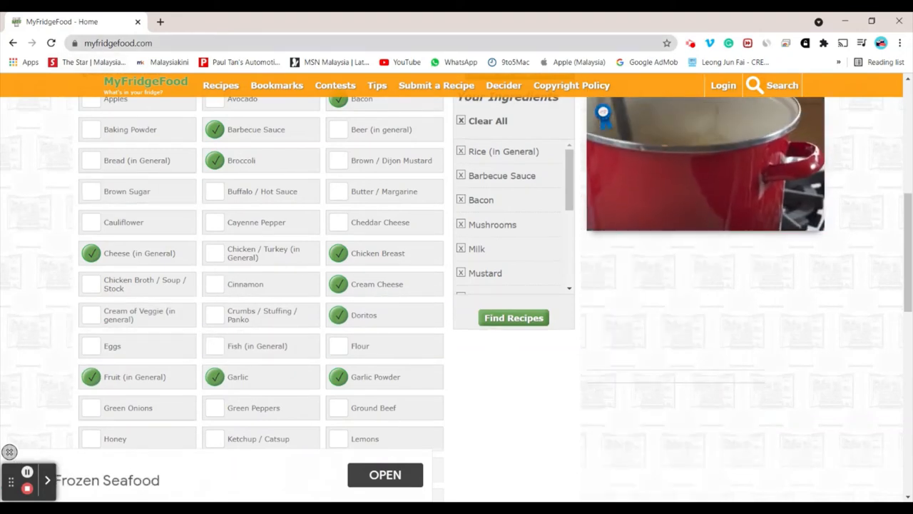
scroll("up", 3)
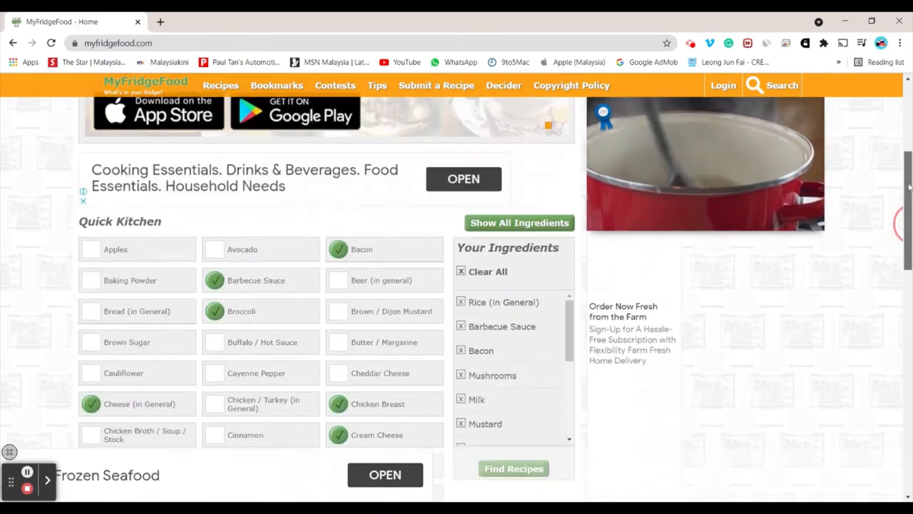
scroll("down", 3)
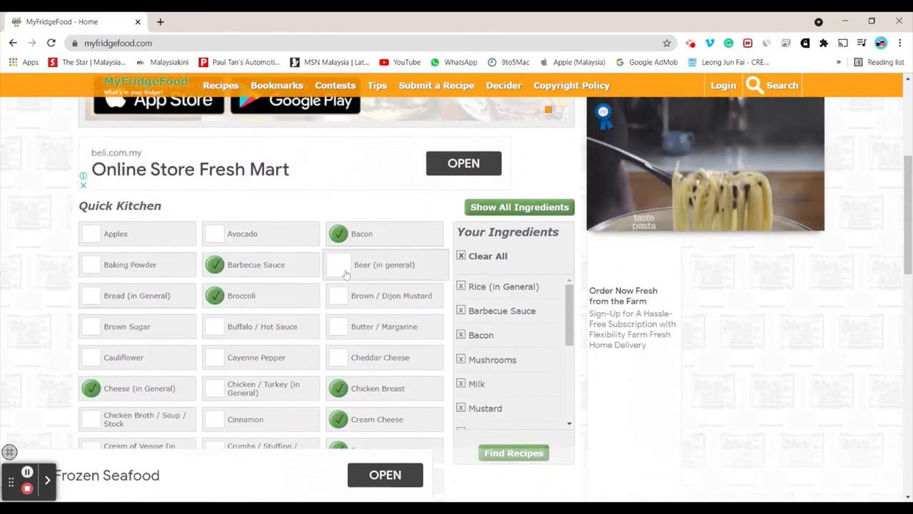
left_click(338, 264)
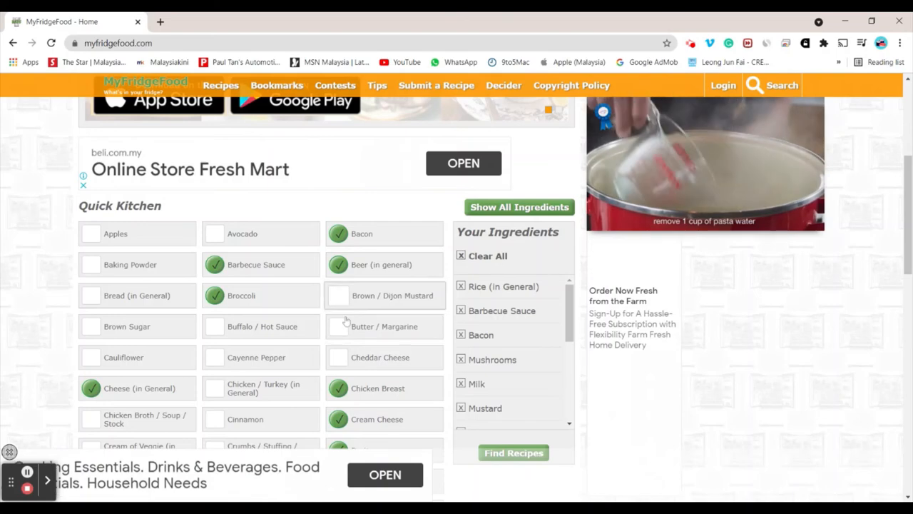
scroll("down", 3)
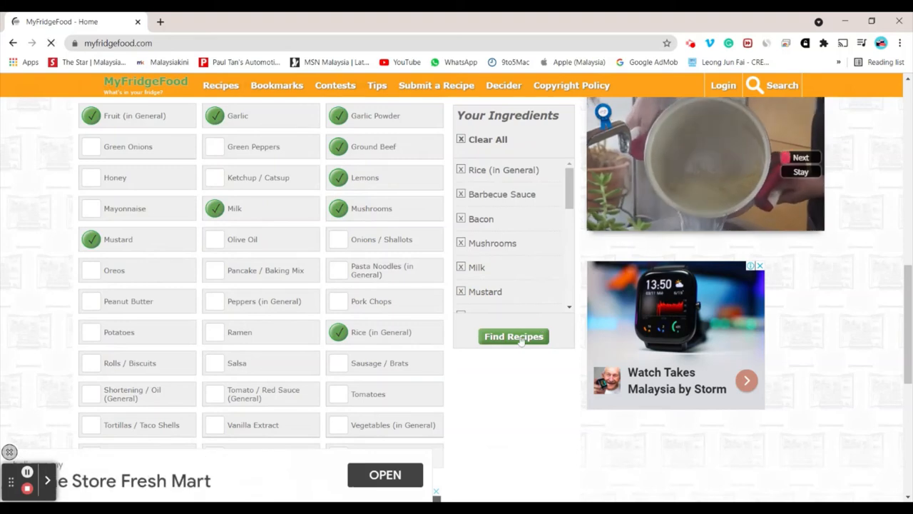
left_click(514, 337)
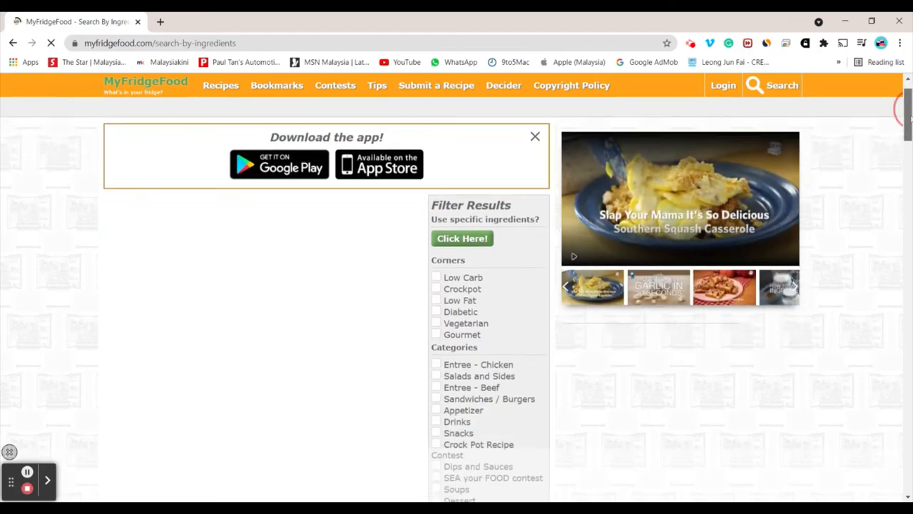
scroll("down", 3)
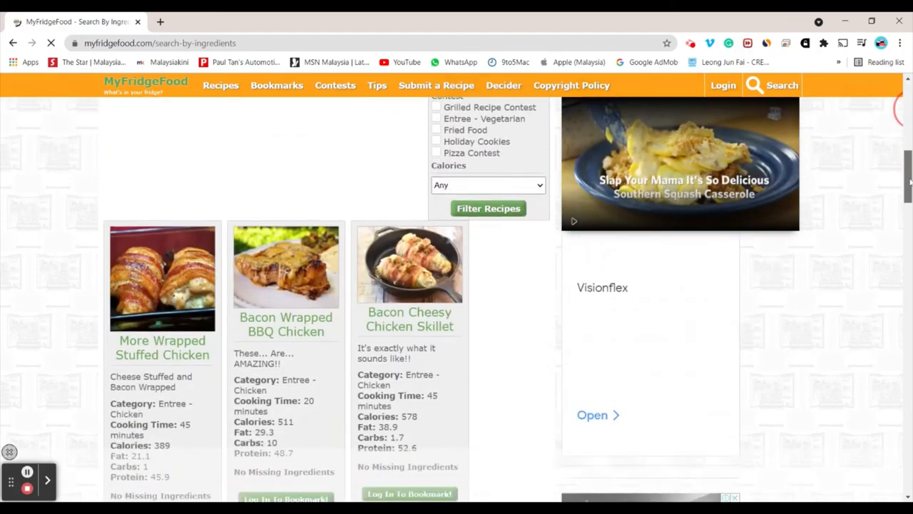
scroll("down", 3)
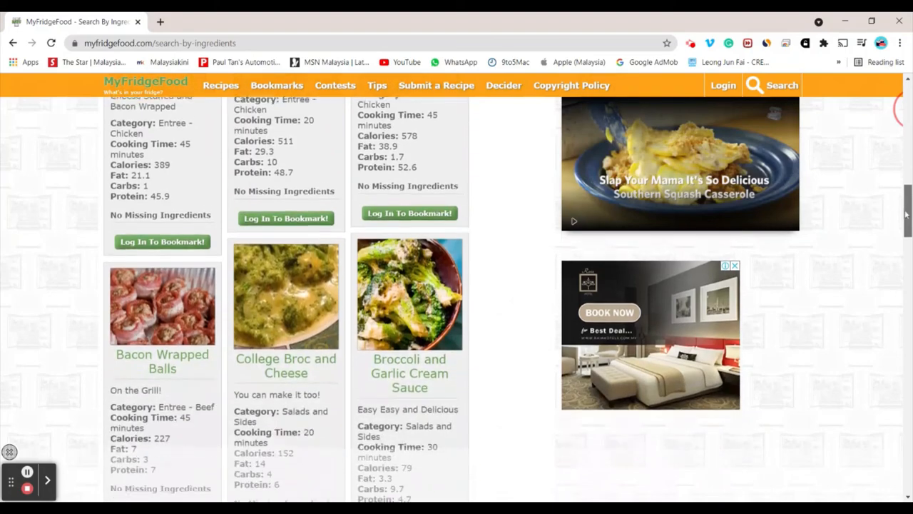
scroll("down", 3)
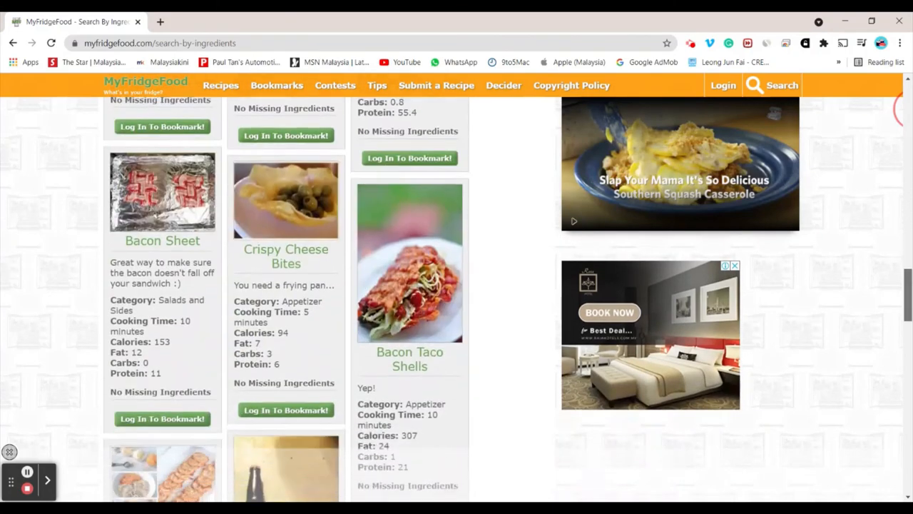
scroll("down", 3)
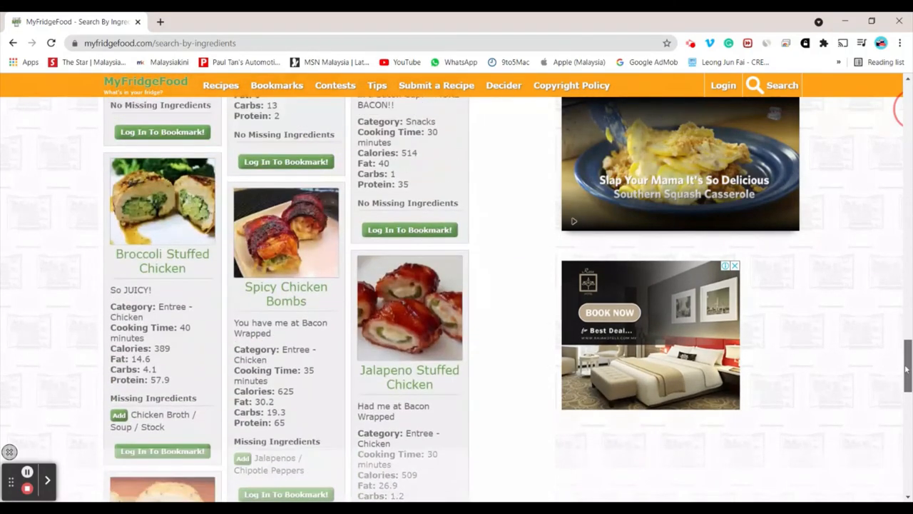
scroll("down", 3)
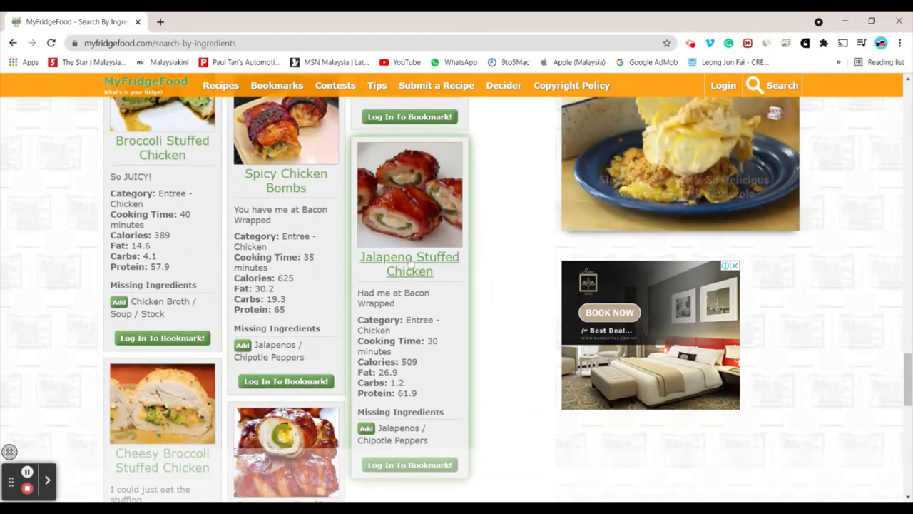
Open the Jalapeno Stuffed Chicken recipe and scroll through its ingredients and directions.
left_click(409, 263)
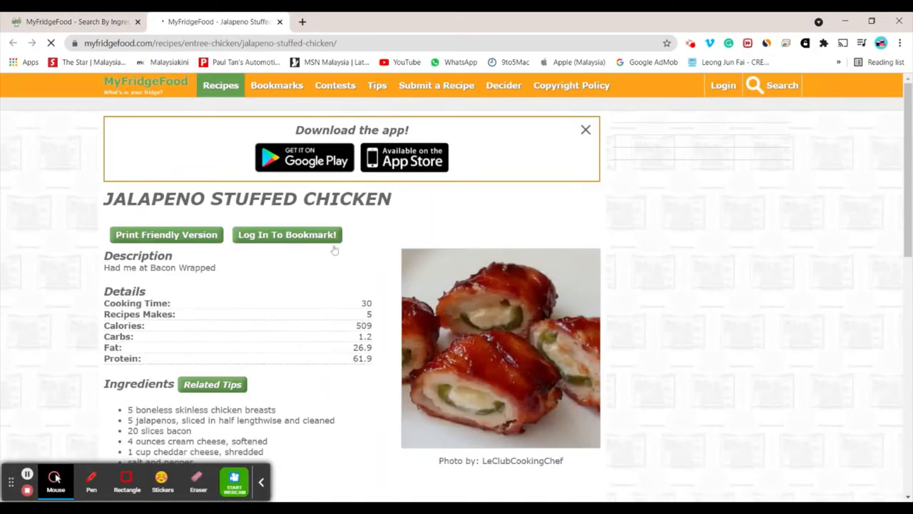
scroll("down", 3)
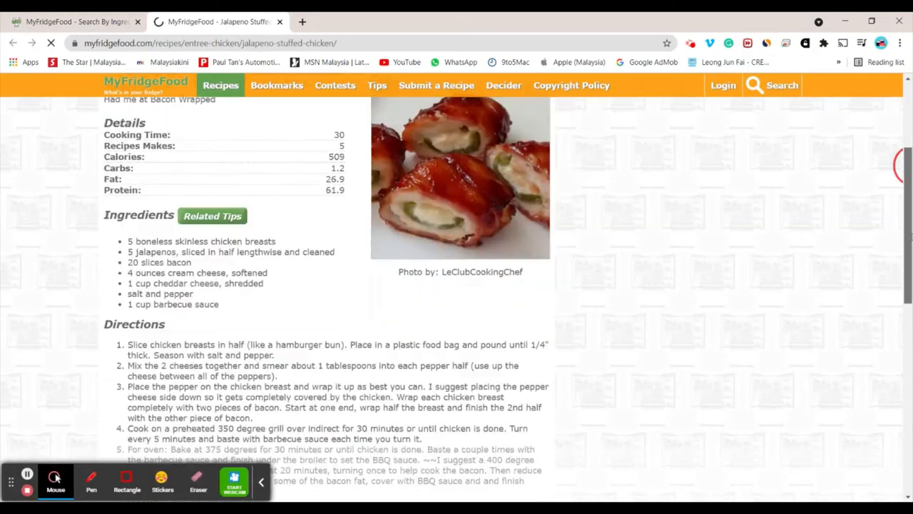
scroll("down", 3)
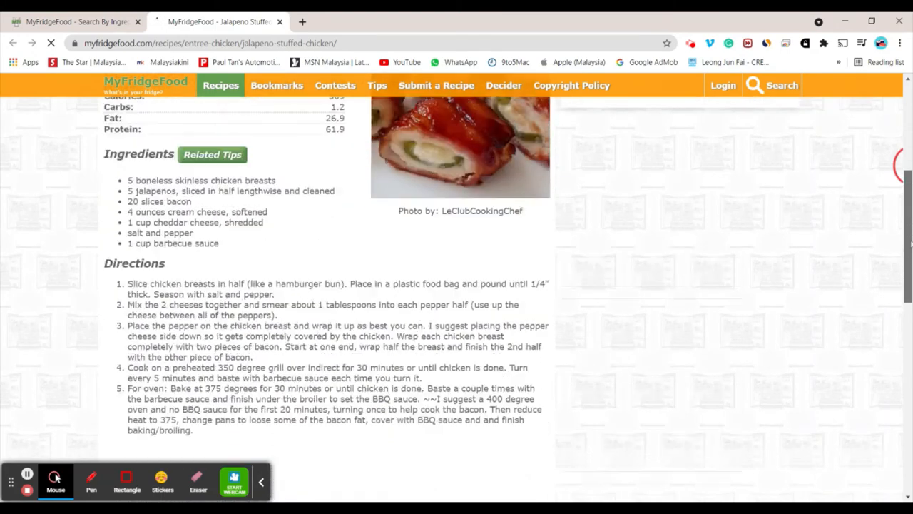
scroll("down", 3)
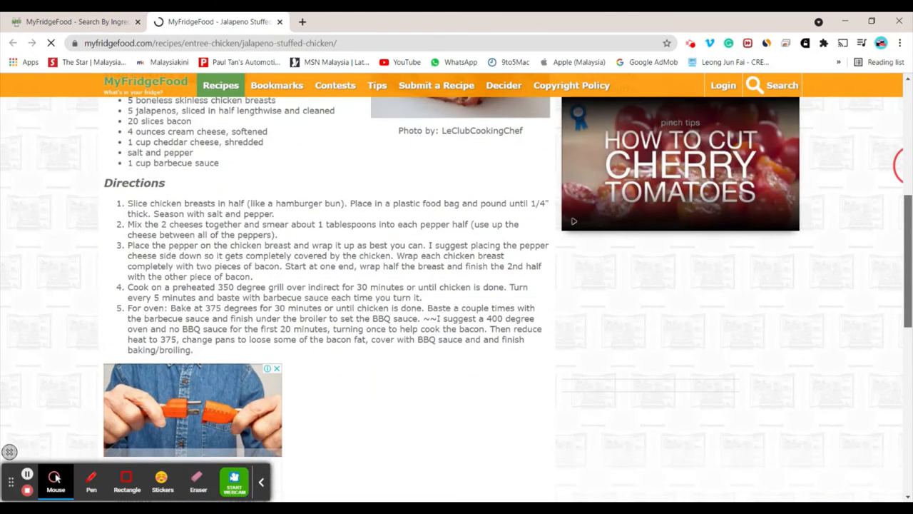
scroll("up", 3)
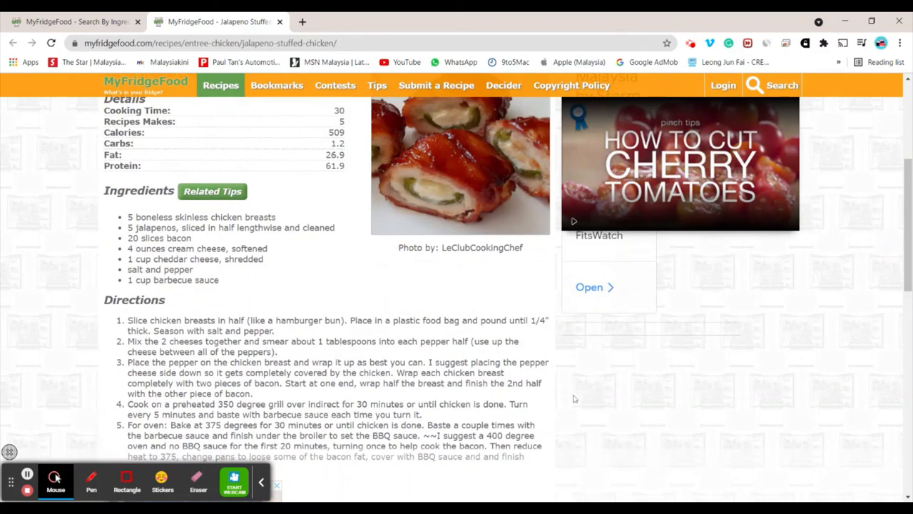
mouse_move(628, 396)
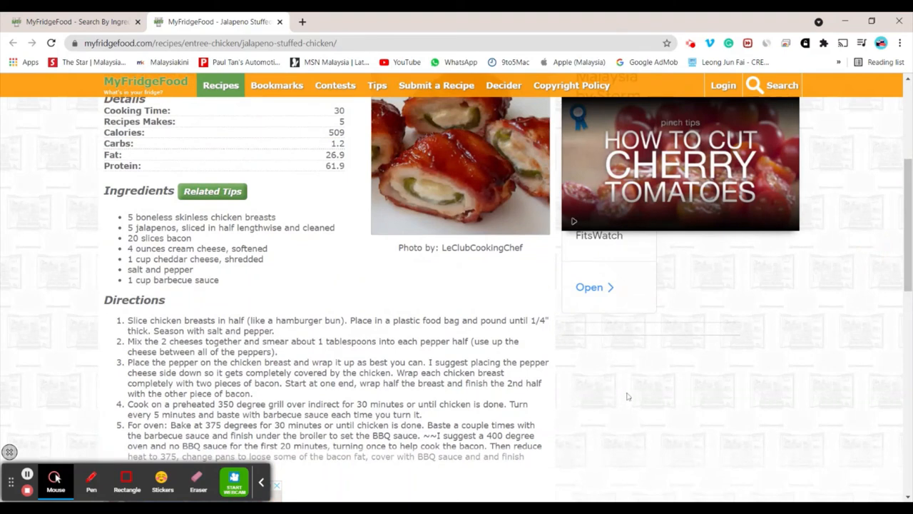